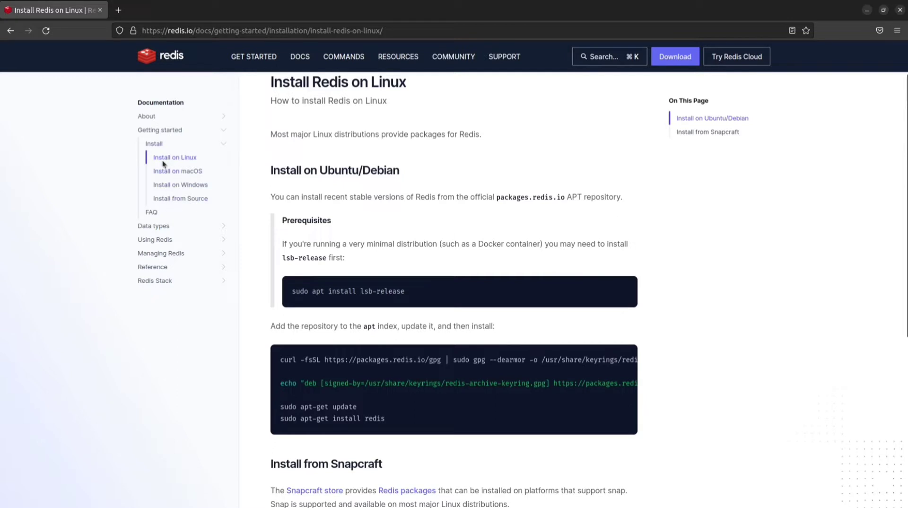
mouse_move(196, 172)
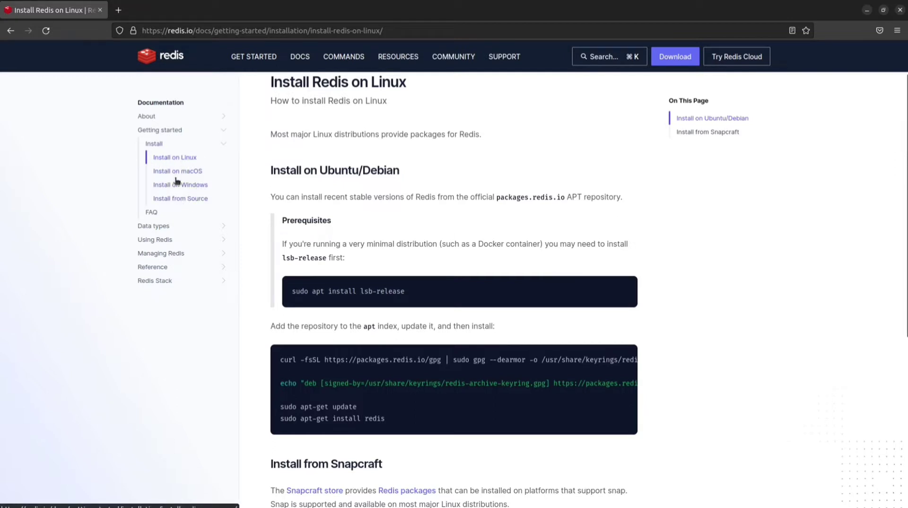
mouse_move(373, 276)
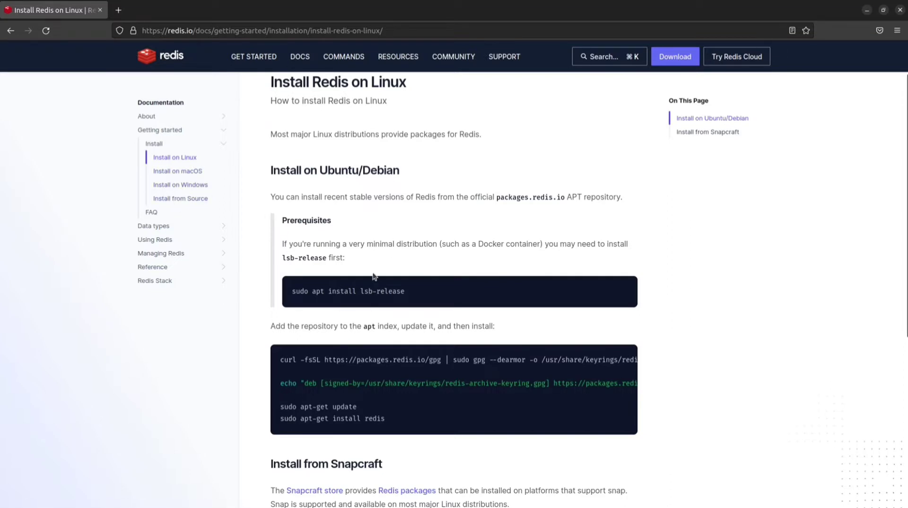
Run redis-cli in the tutorial-folder terminal to start the Redis client
scroll(down, 3)
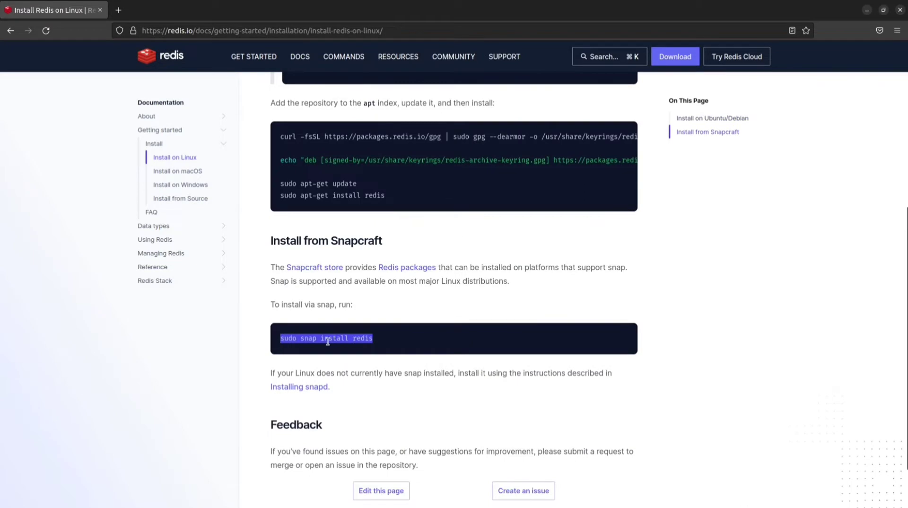
scroll(up, 3)
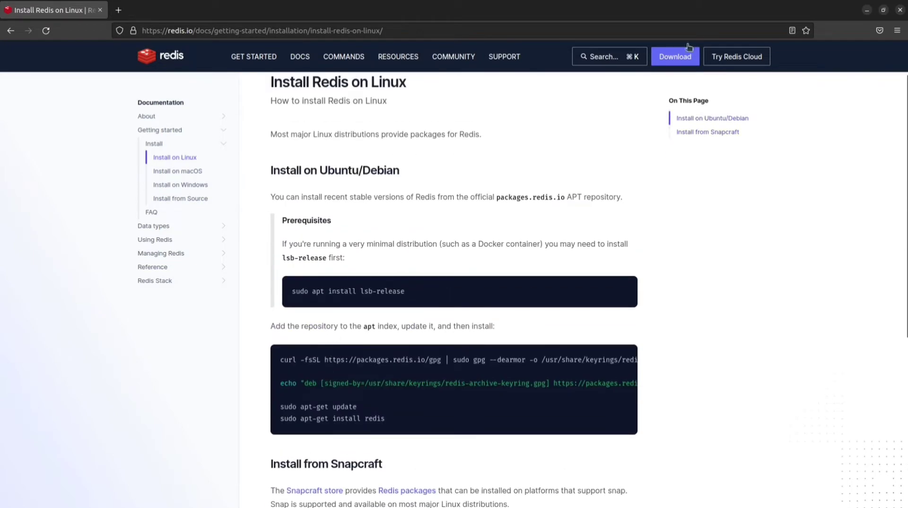
mouse_move(739, 78)
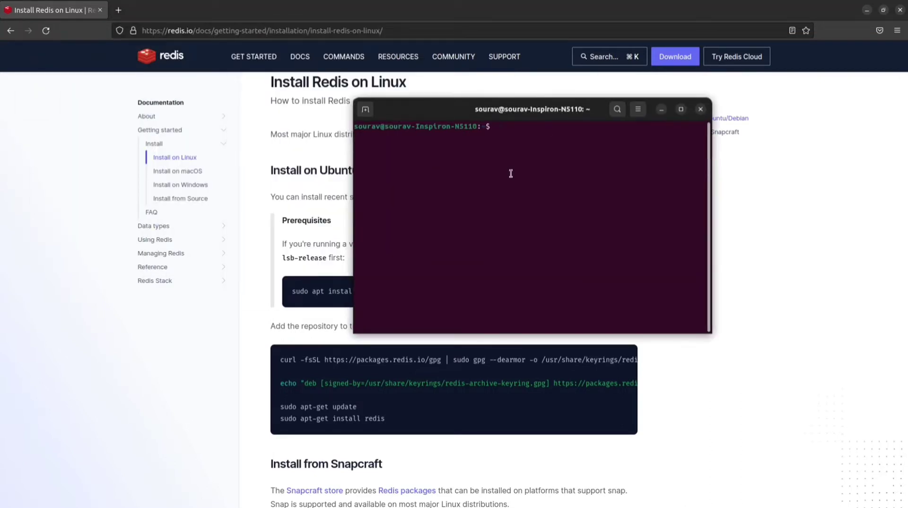
text(redis-cli)
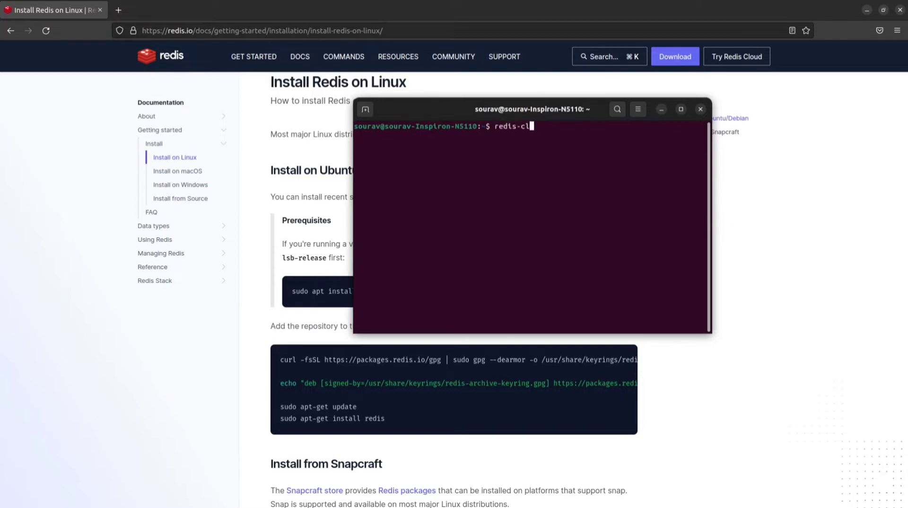
key(Return)
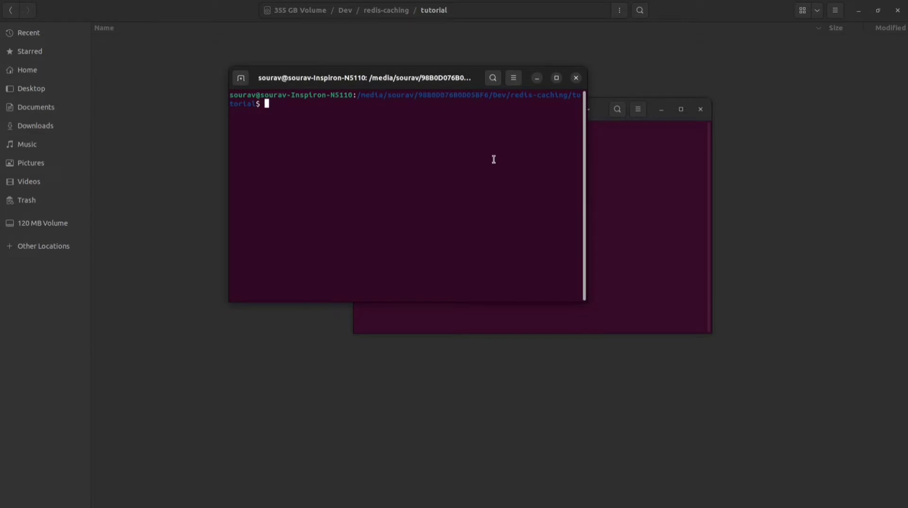
Initialise the Node project with npm init -y to create a default package.json
text(npm i)
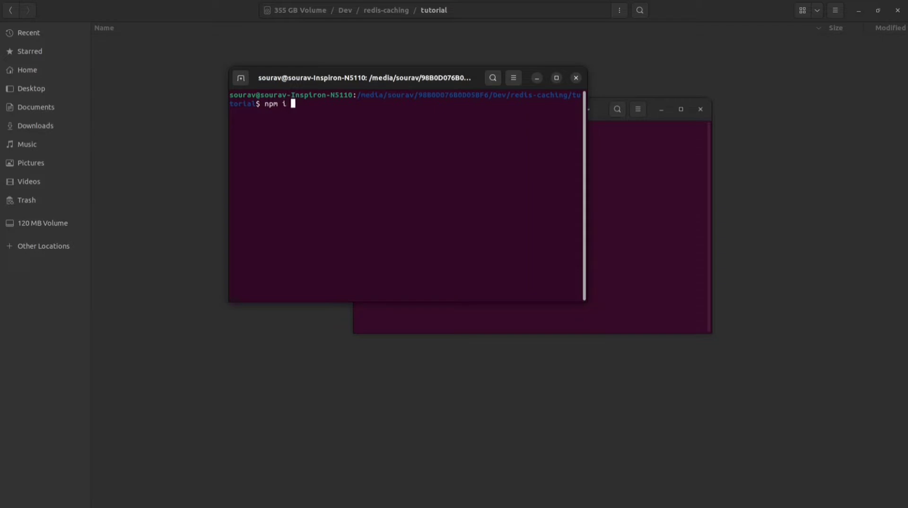
text(nit -)
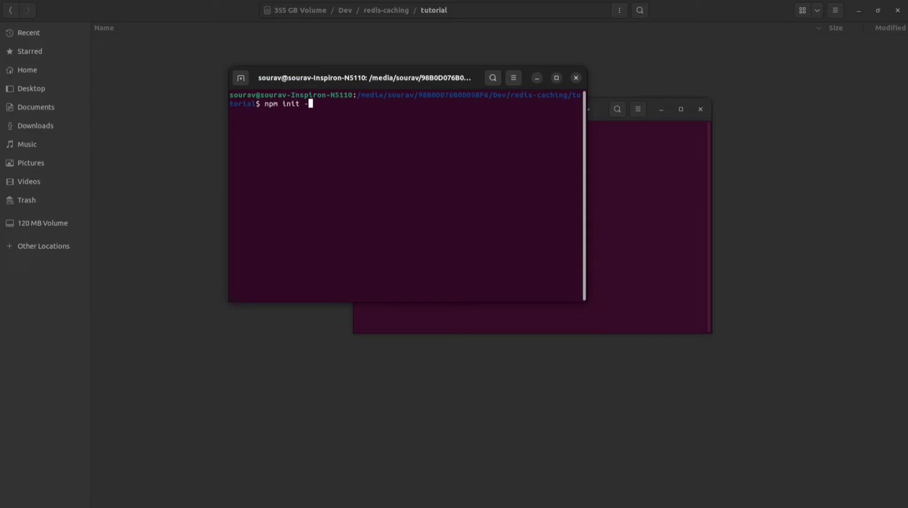
key(Return)
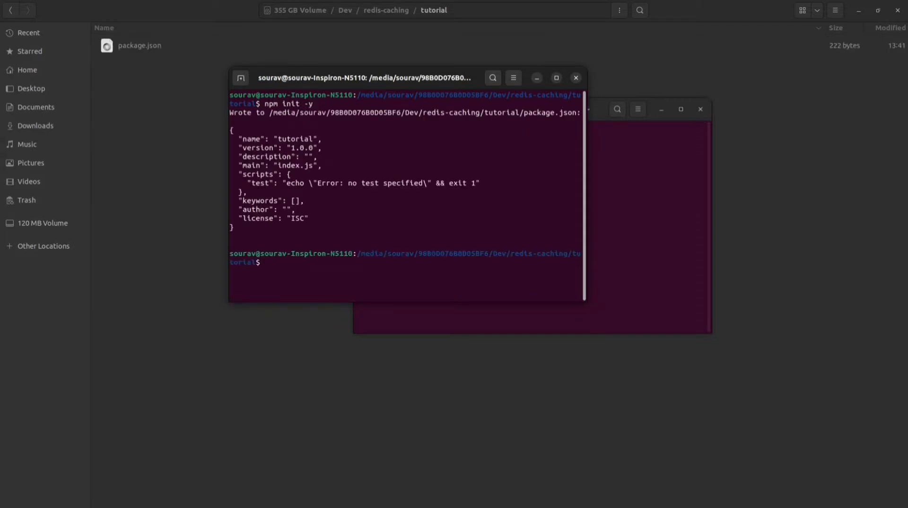
Install the Express package with npm install express
text(npm install)
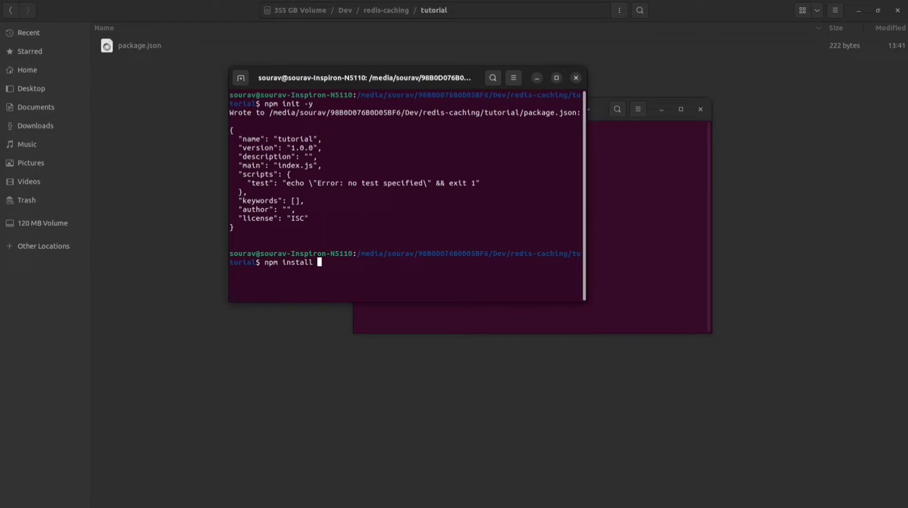
text(express)
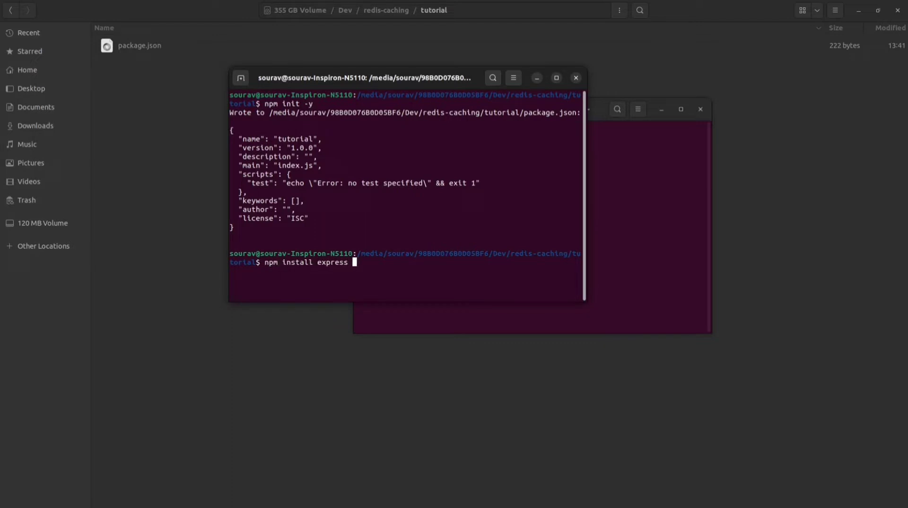
key(Return)
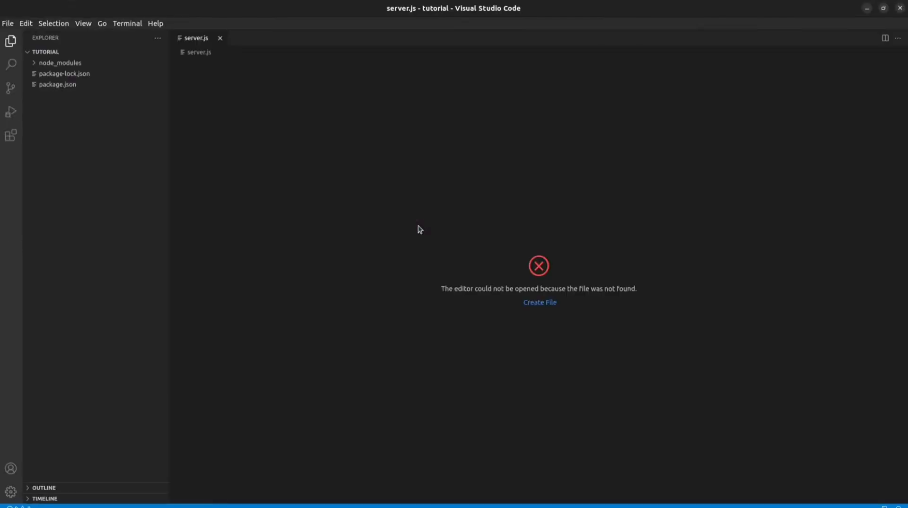
Create server.js in the Explorer and begin the const express require line
click(127, 52)
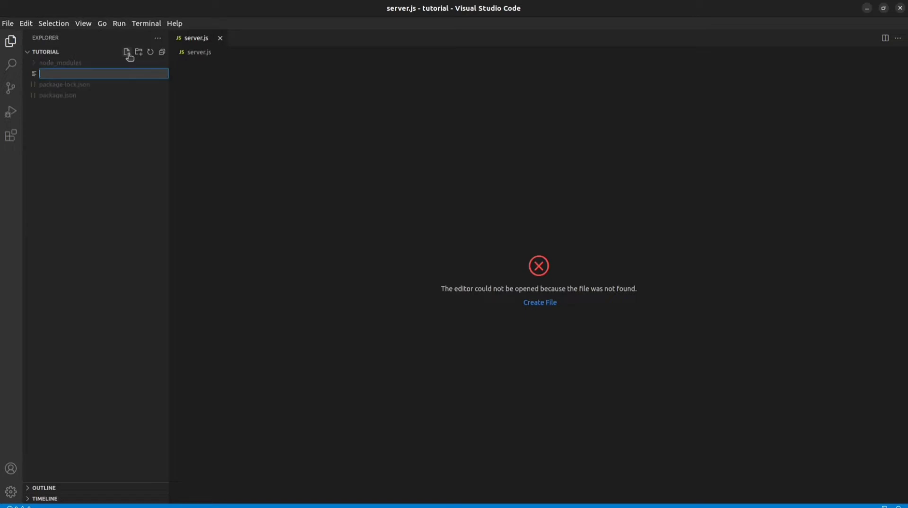
text(serv)
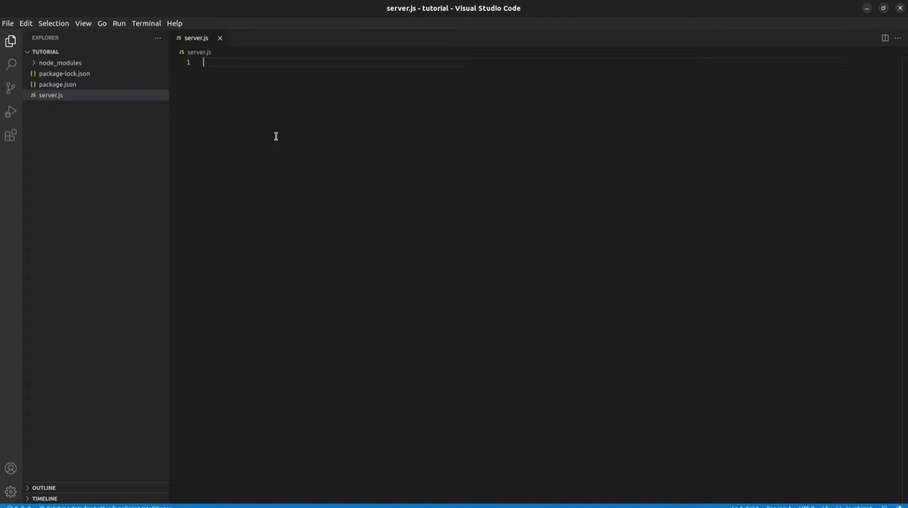
text(const express = require("expres");)
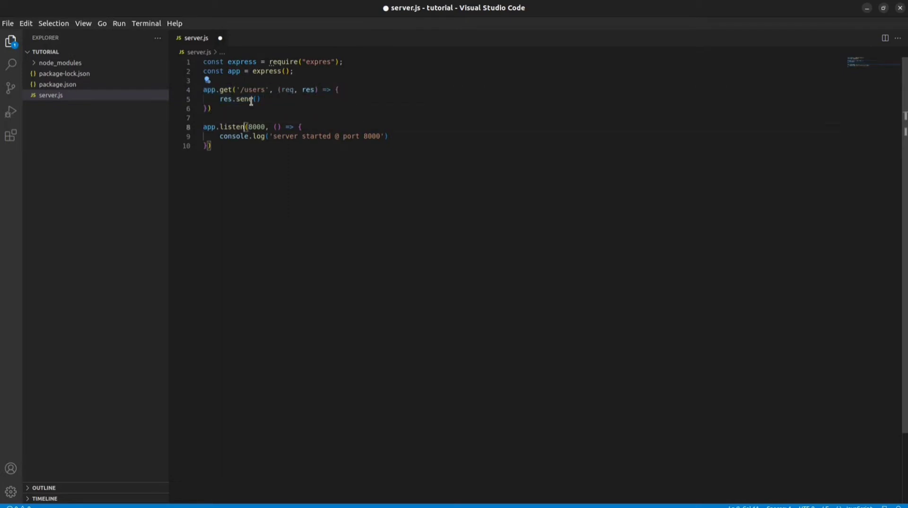
Add a /** get from DB **/ comment inside the /users route handler
double_click(253, 89)
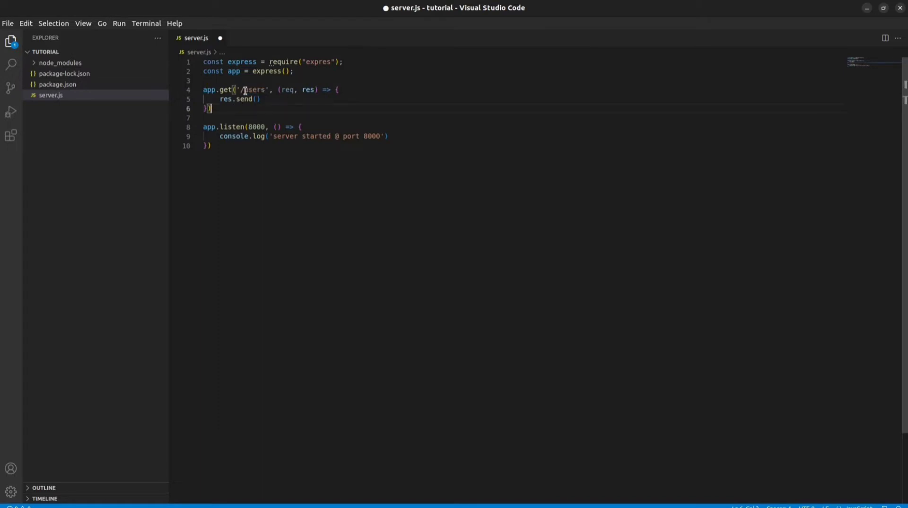
click(337, 90)
text(/** */)
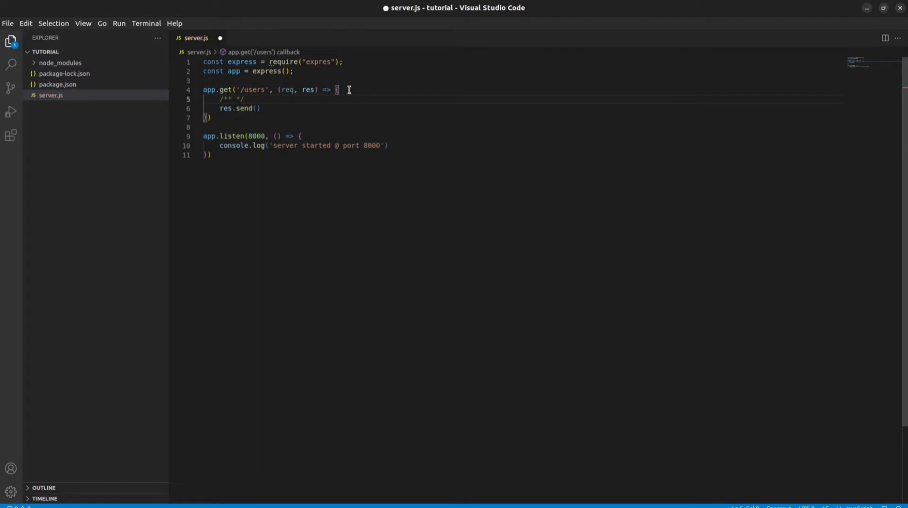
text(get from d)
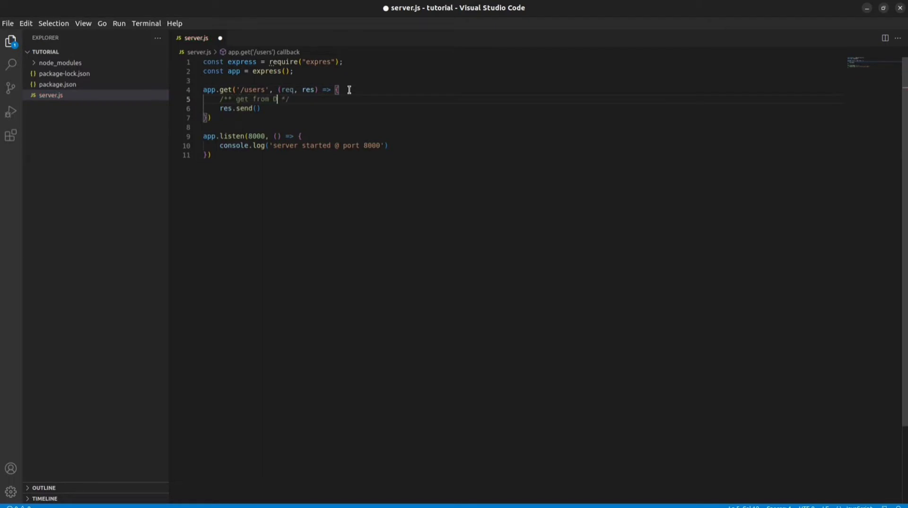
text(B)
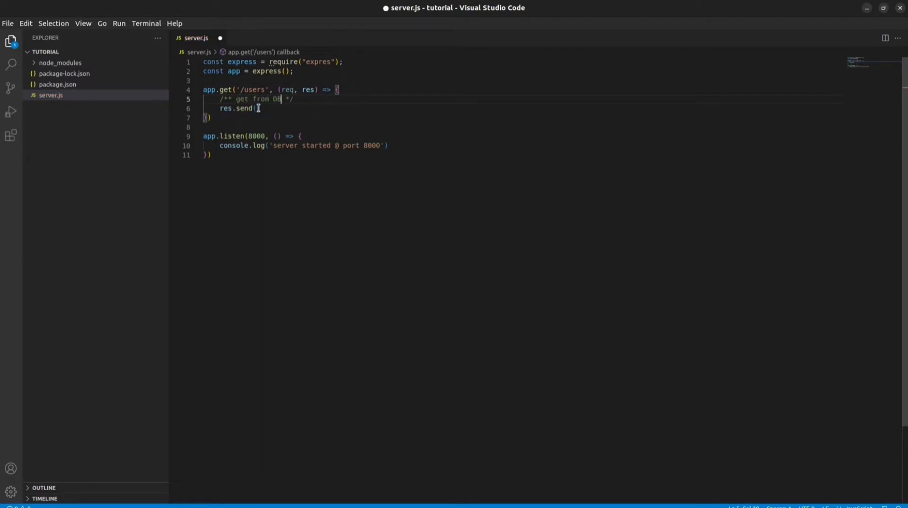
text(()
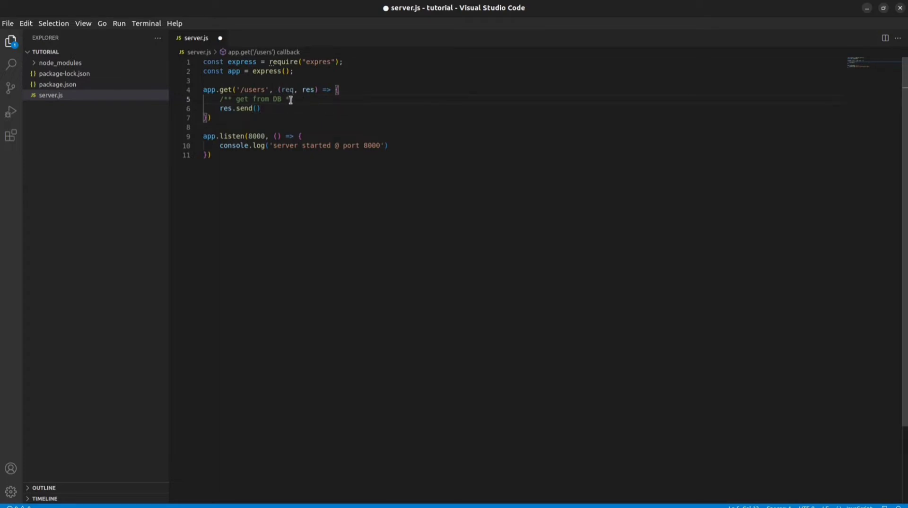
text(*/)
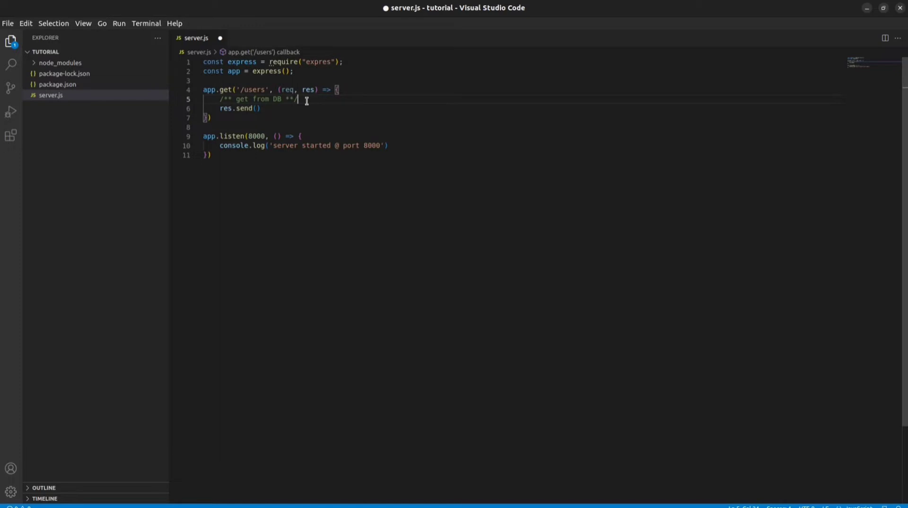
Start a setTimeout below the comment to delay the response by 3000 ms
key(Enter)
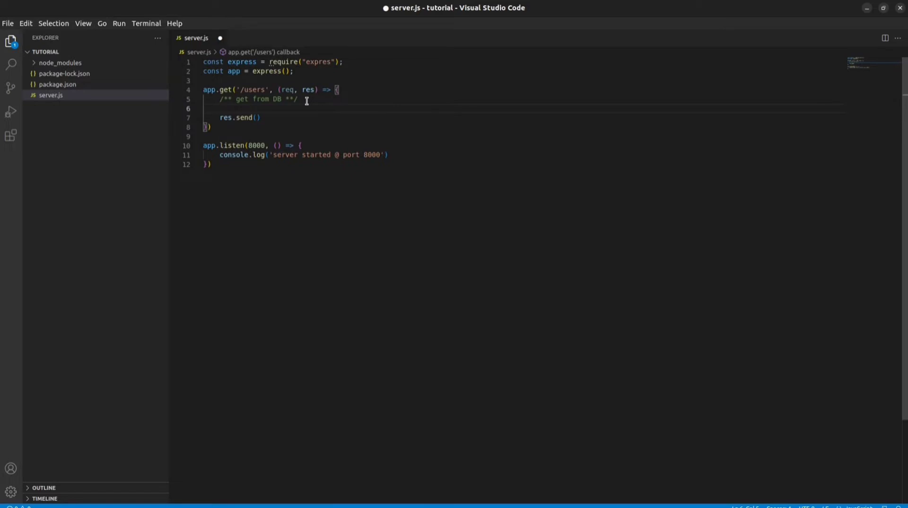
text(setTimeout(() => {)
text(}, 3000);)
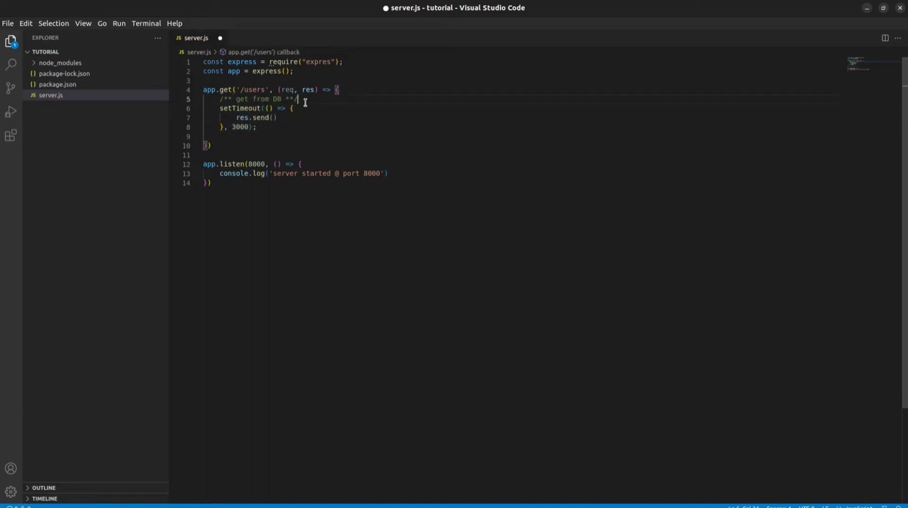
Declare a userList array with sample users John, Sam and Jonny
text(const)
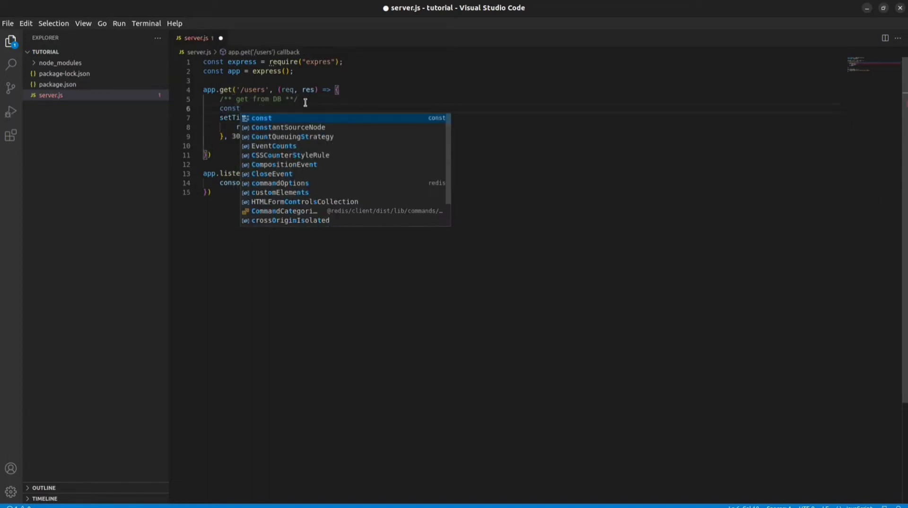
key(Escape)
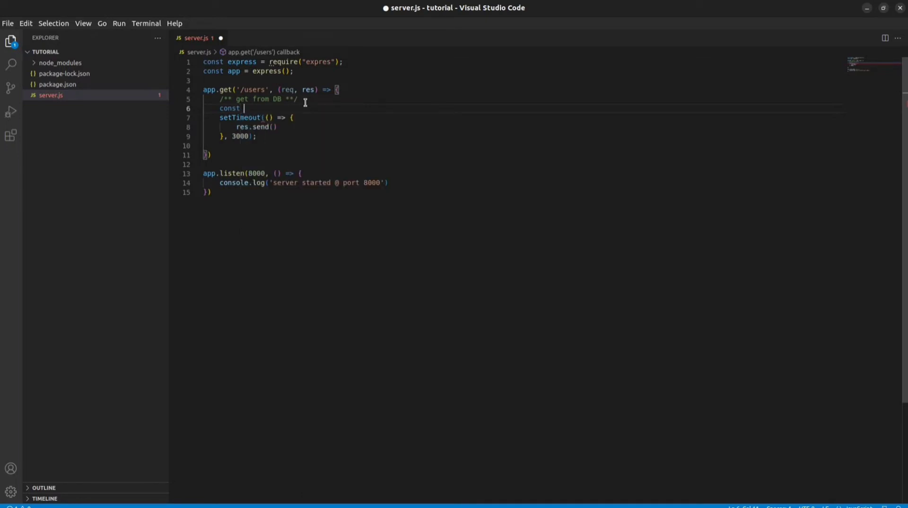
text(userList)
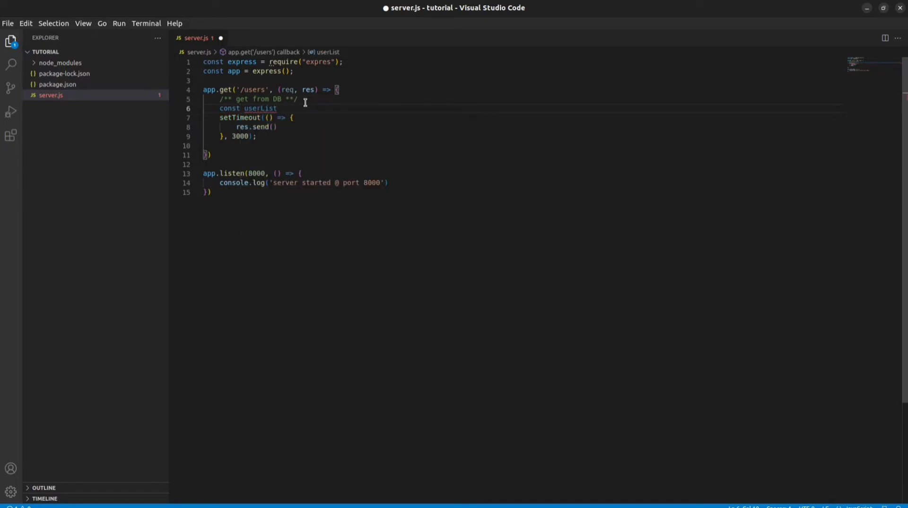
text(= [])
text({id: )
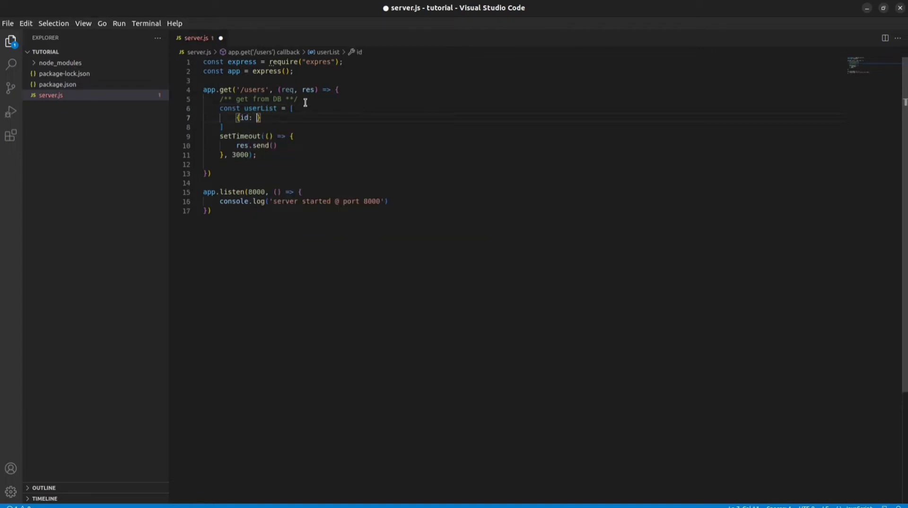
text(1, name)
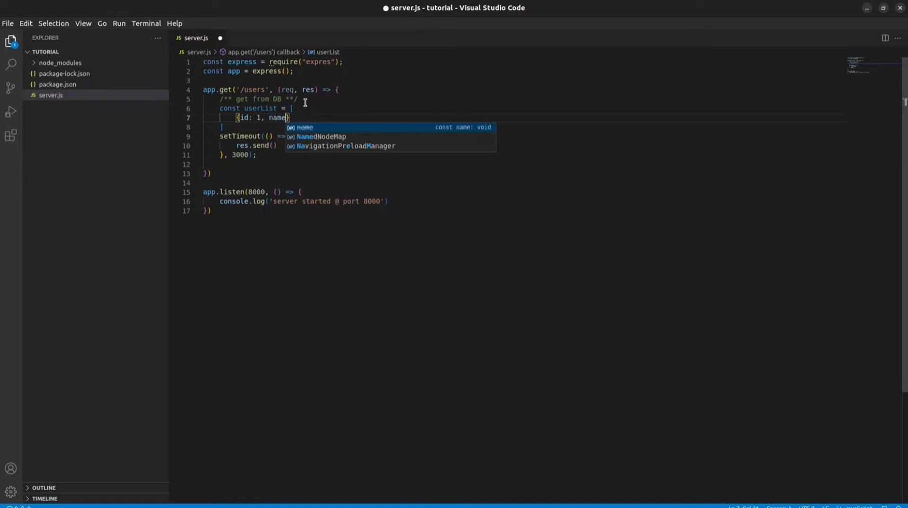
text(: 'User1')
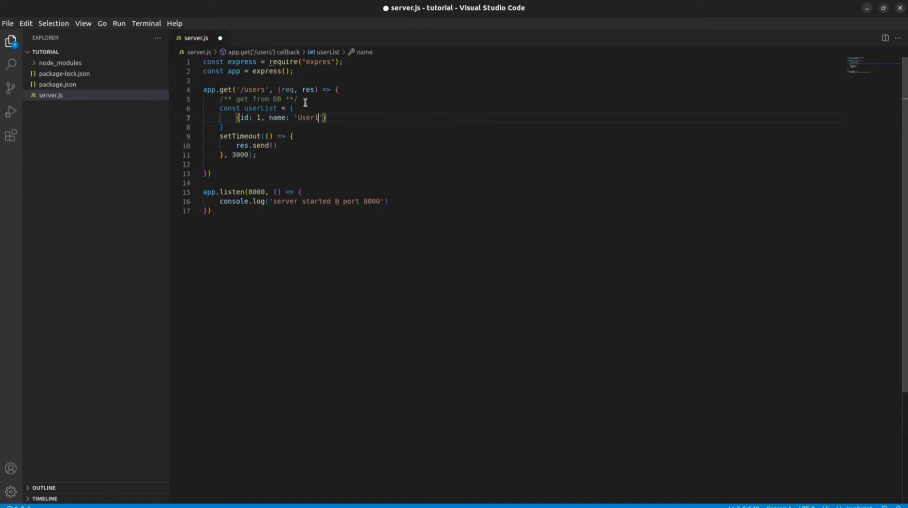
text(John)
click(521, 127)
text(;)
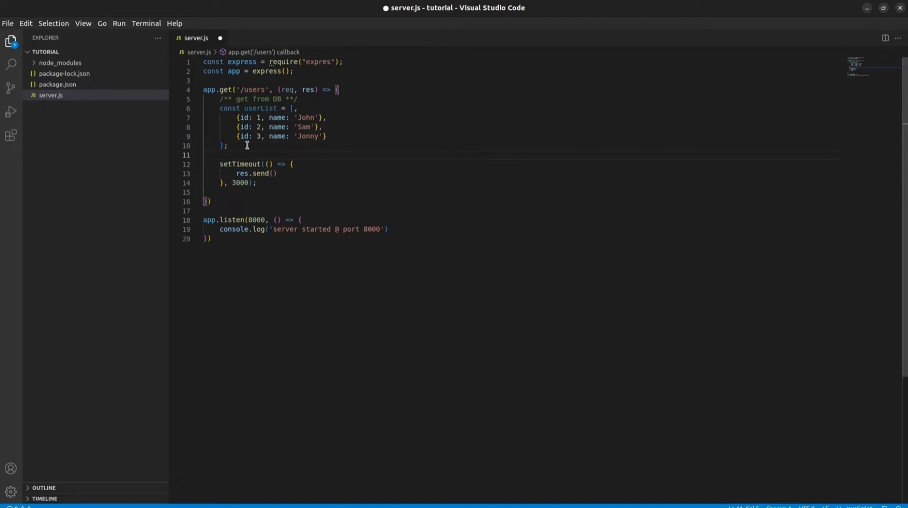
Define const response = {status: 'success', data: userList} and send response in the timeout
text(const response = {)
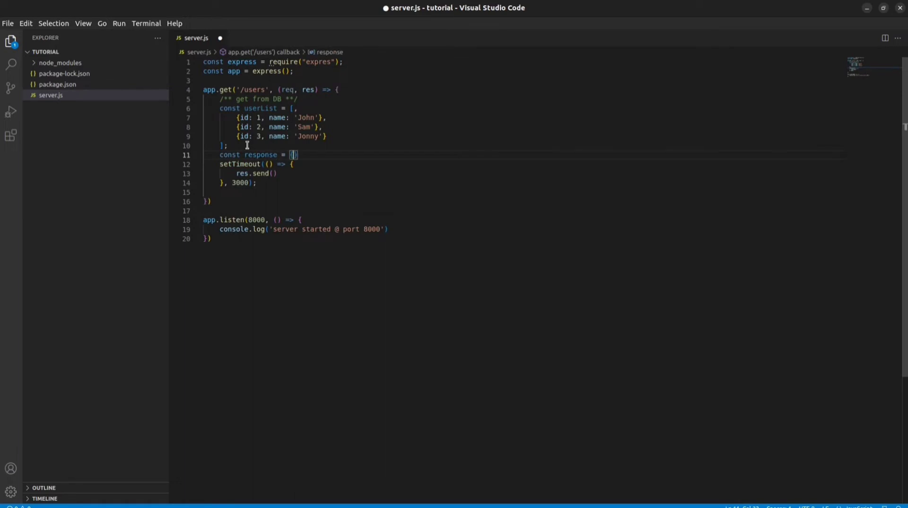
text(status)
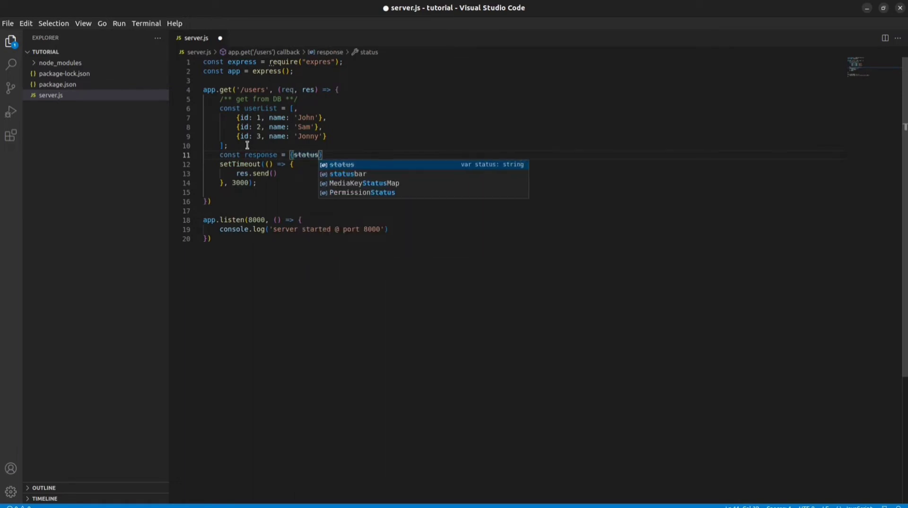
text(: 'suc')
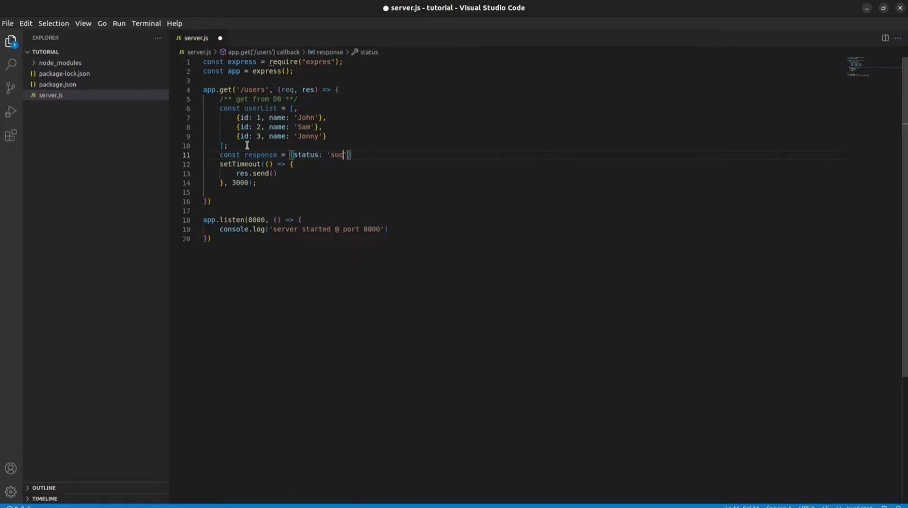
text(cess)
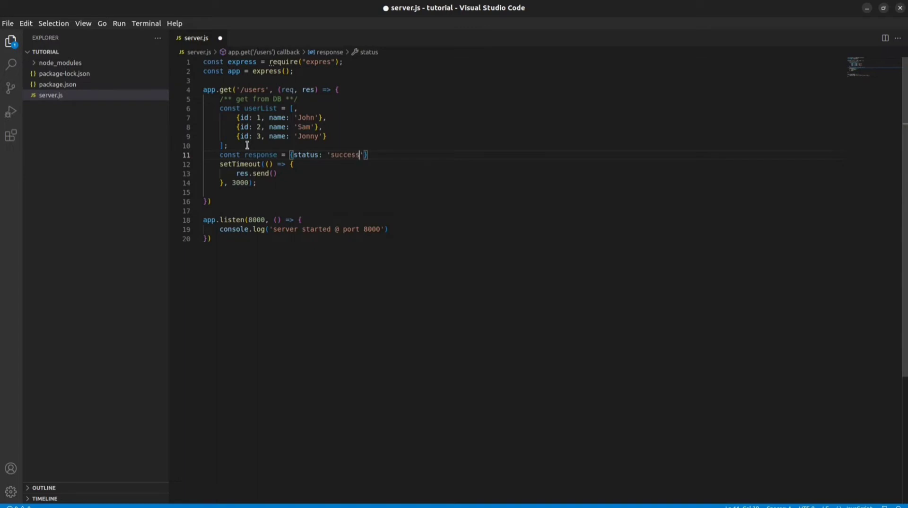
text(, data)
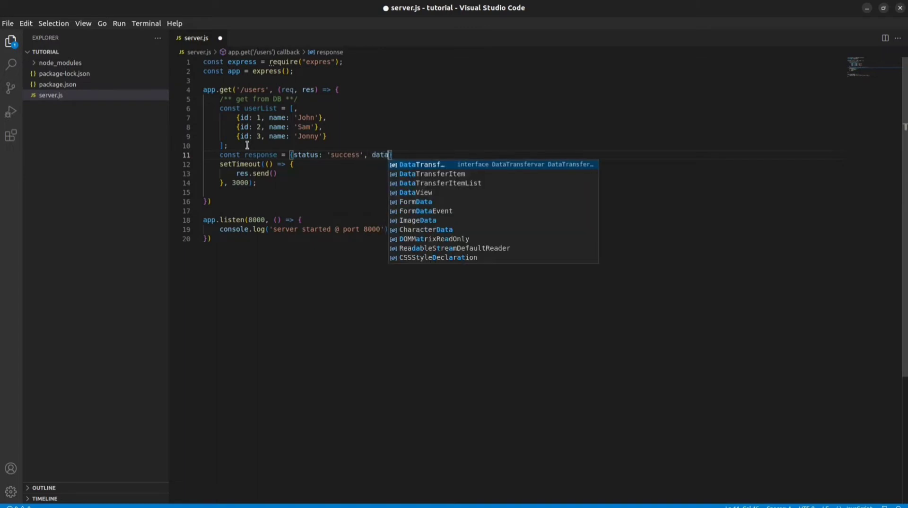
text(userList)
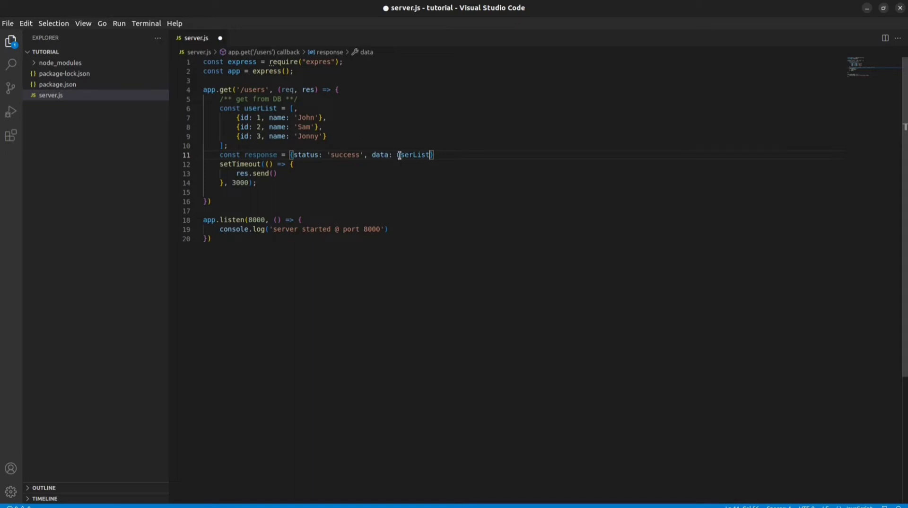
double_click(259, 155)
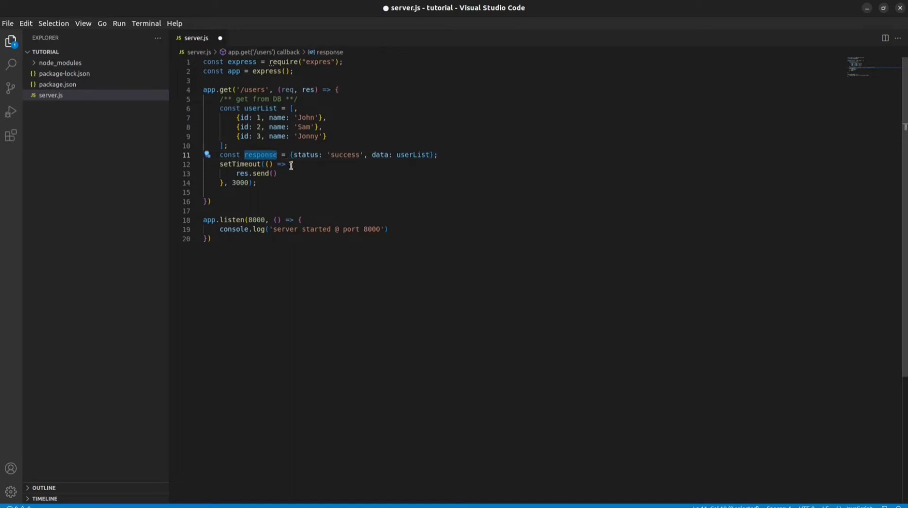
text(response)
text(pos)
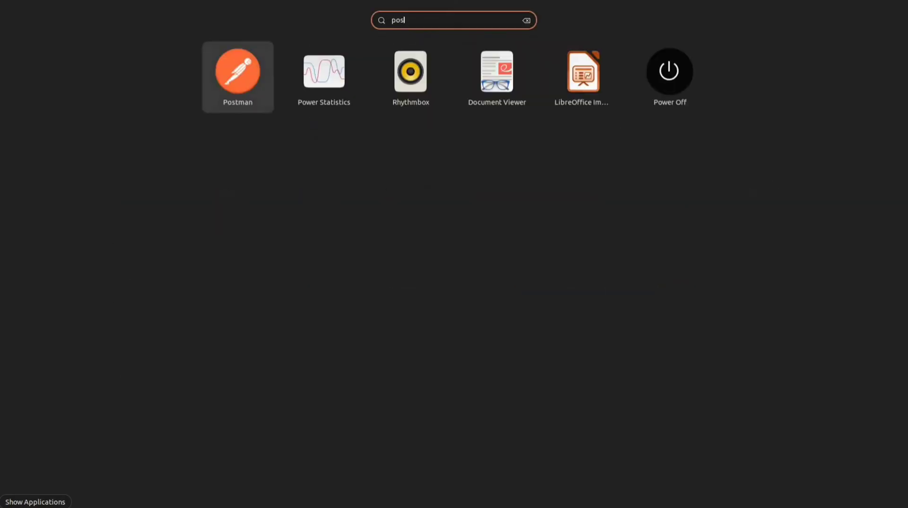
Search the Activities overview for Postman and launch it
text(t)
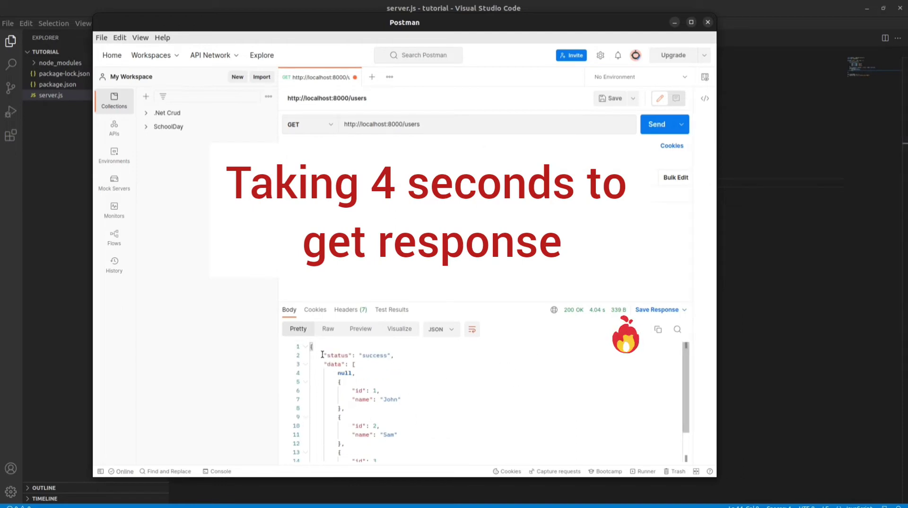
Scroll through the /users JSON response showing success and the three users in about 4 s
scroll(down, 3)
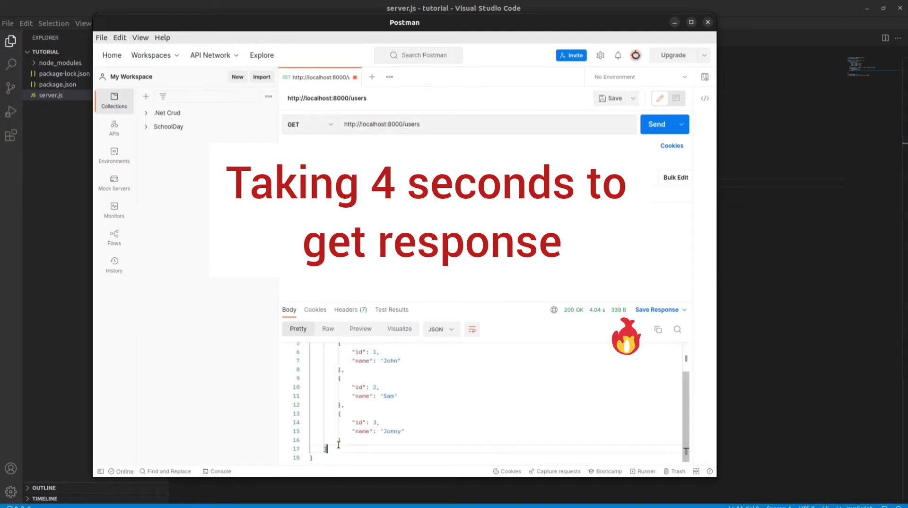
scroll(up, 3)
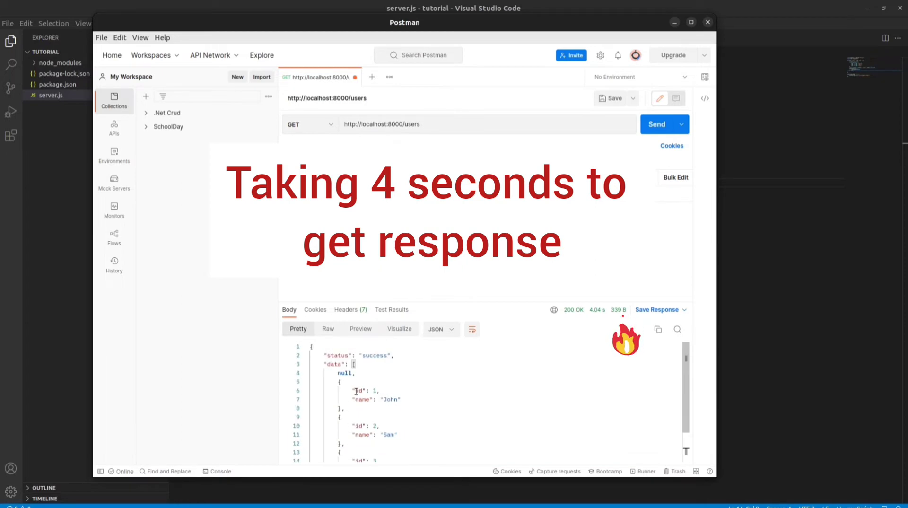
mouse_move(448, 374)
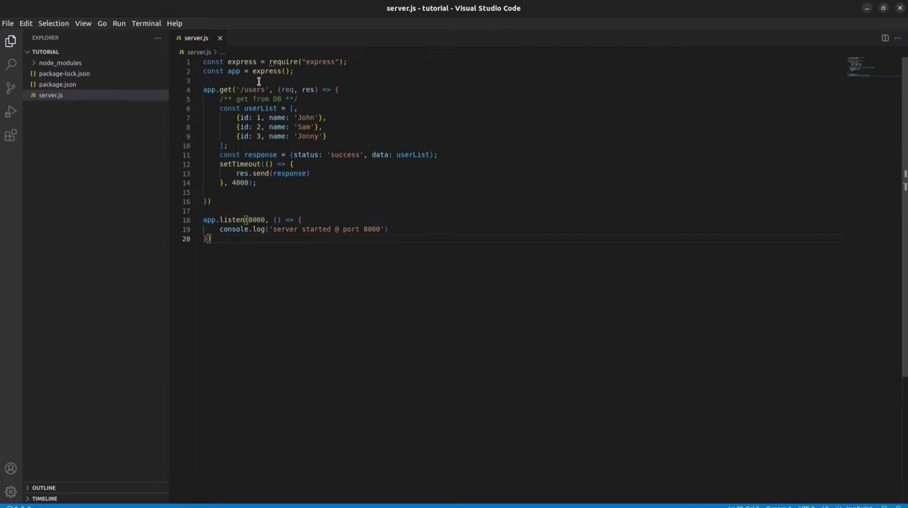
Require redis after the express import and declare let redisClient
click(347, 61)
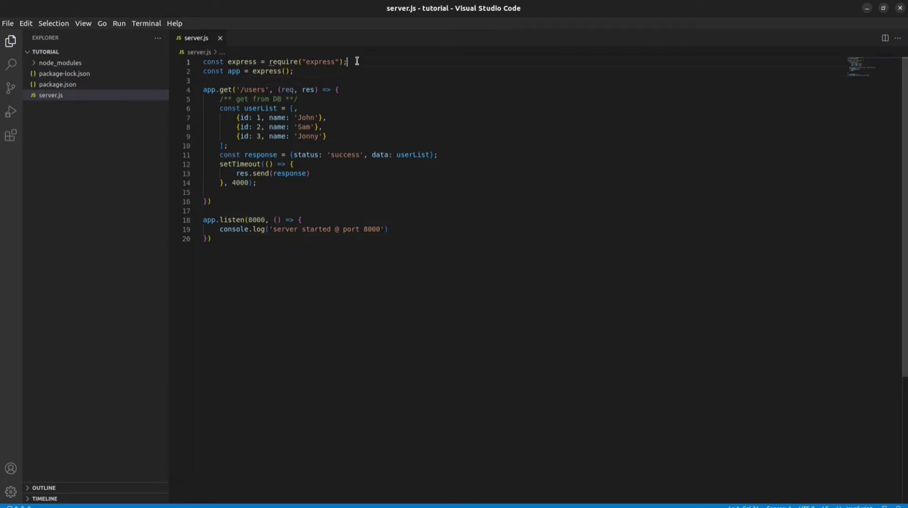
text(const redis = require("redis");)
text((async () => {)
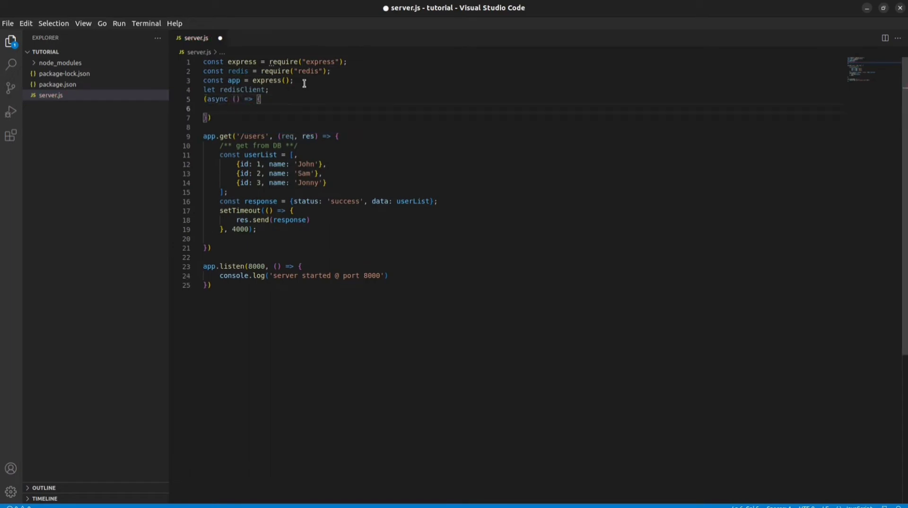
text(redisClient;e)
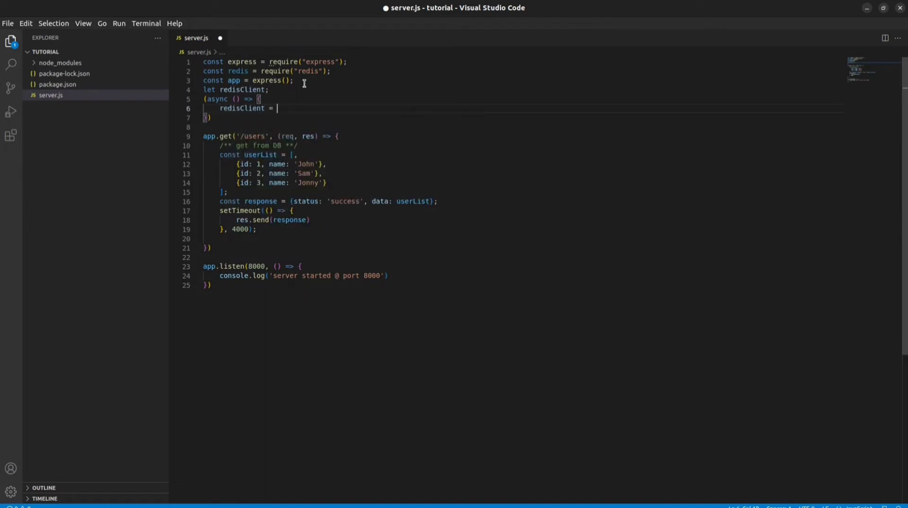
Add an async block calling redis.createClient() and redisClient.on('error', ...) handling
text(redis.co)
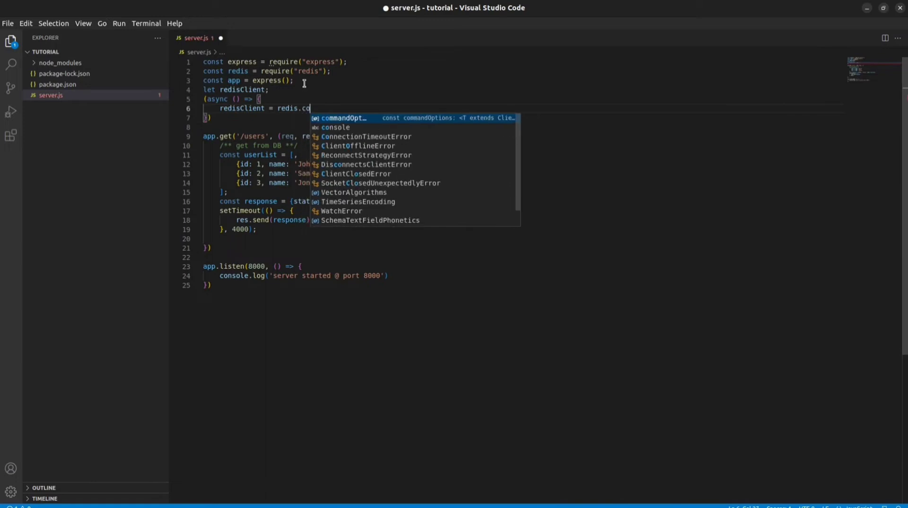
text(eateClient();)
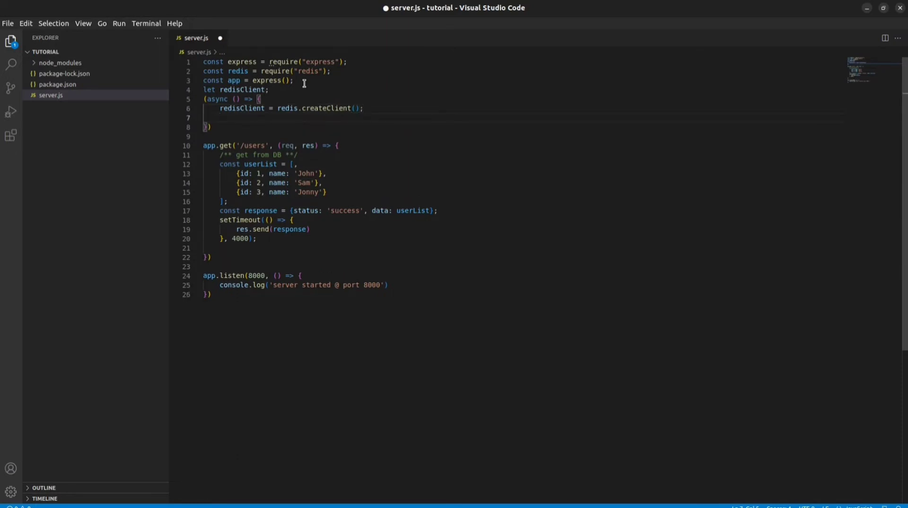
text(redisClient)
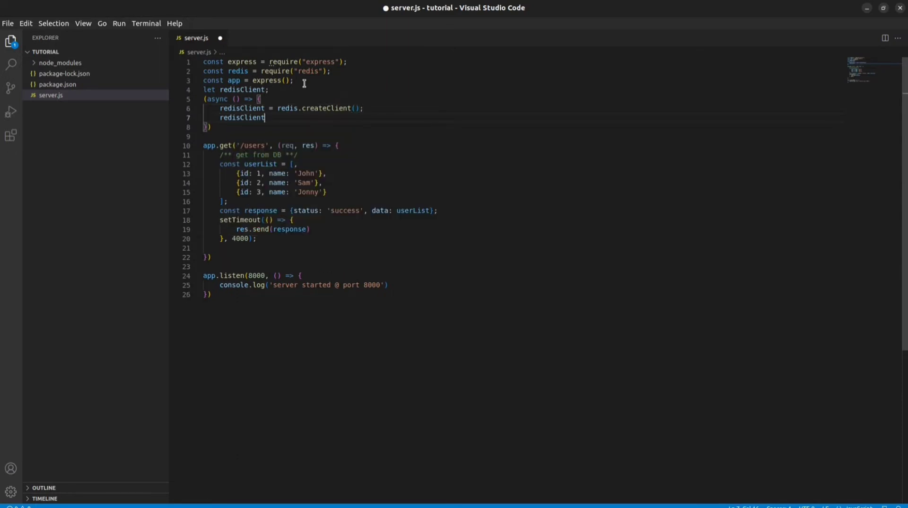
text(.)
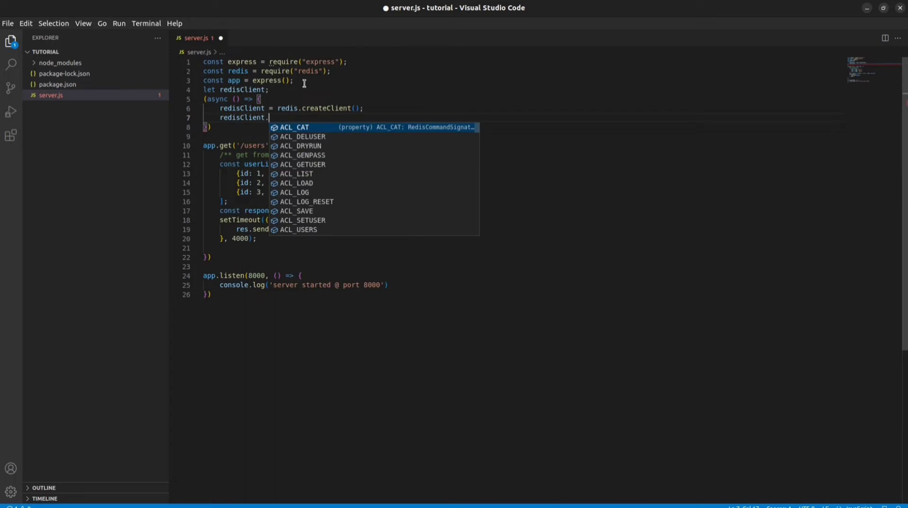
text(.on('error', (error)=> console.log('redis error'+error));)
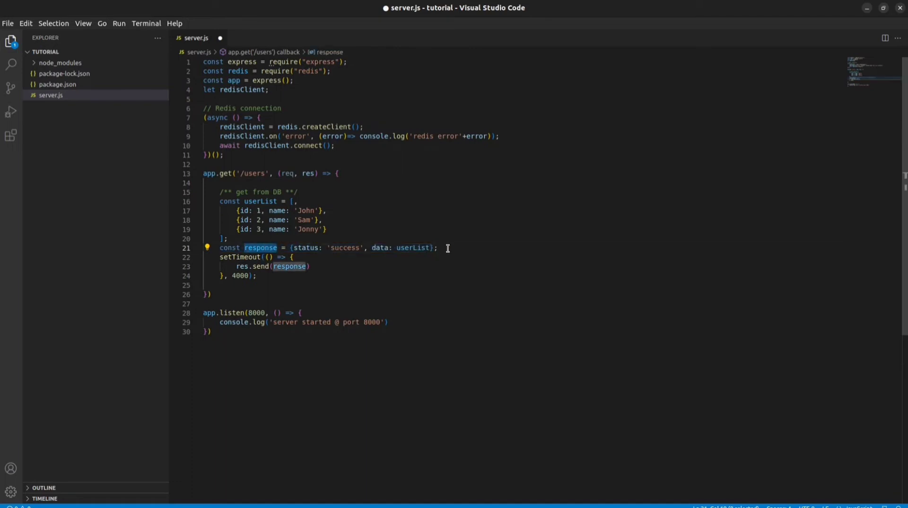
Write redisClient.set('users', JSON.stringify(response)) after the response object
text(redisClient)
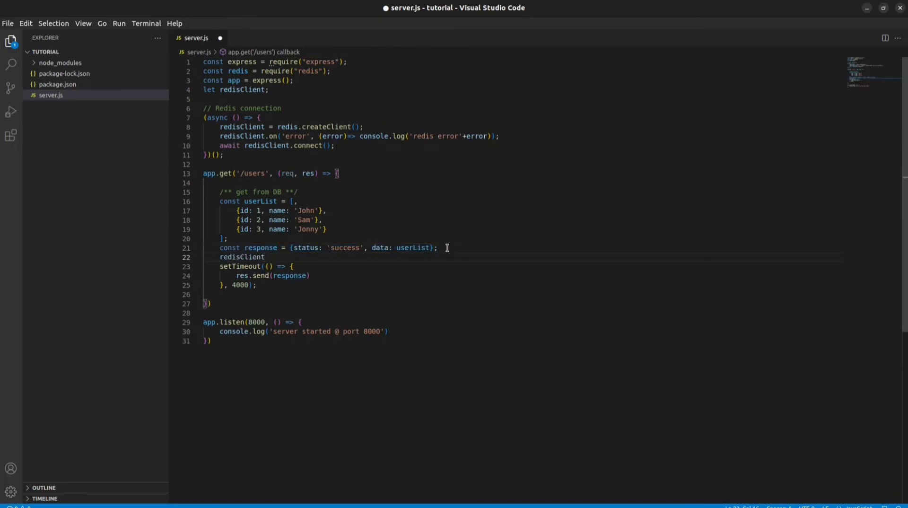
text(.set()
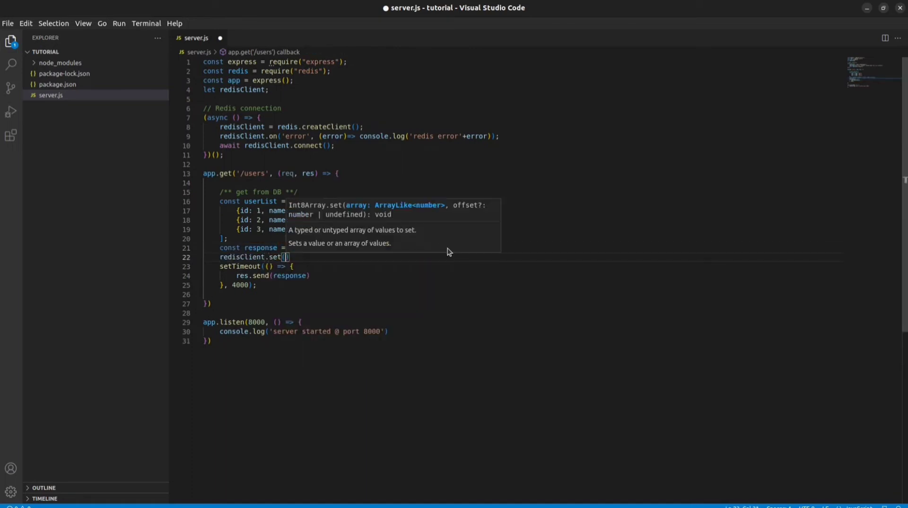
text(')
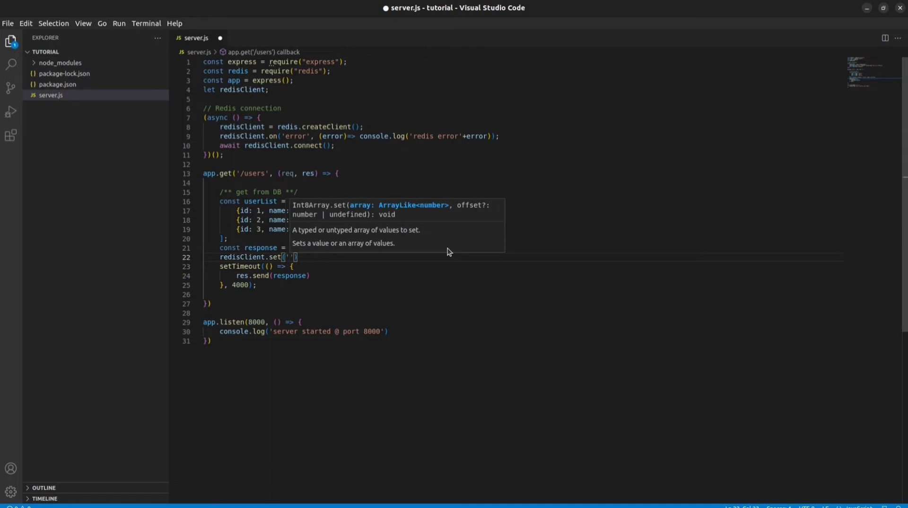
text(users)
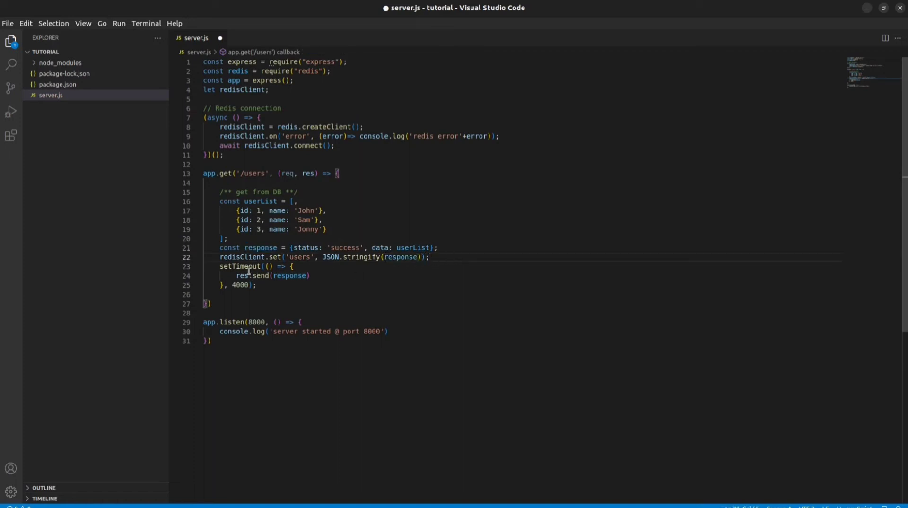
mouse_move(231, 257)
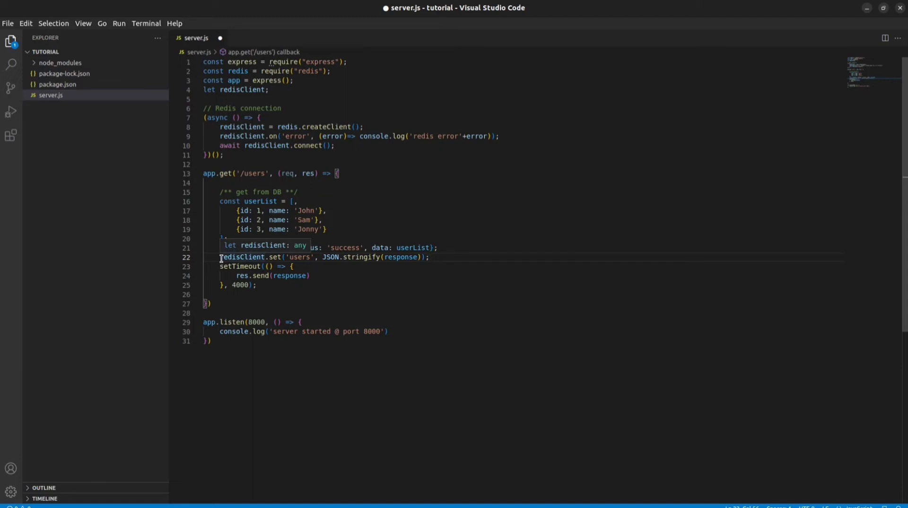
Make the /users route handler async so the Redis set can be awaited
click(243, 90)
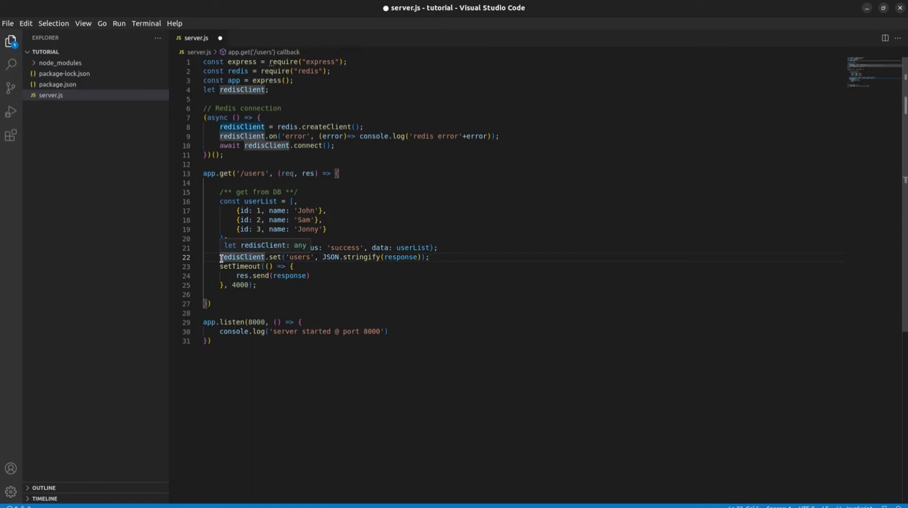
text(async)
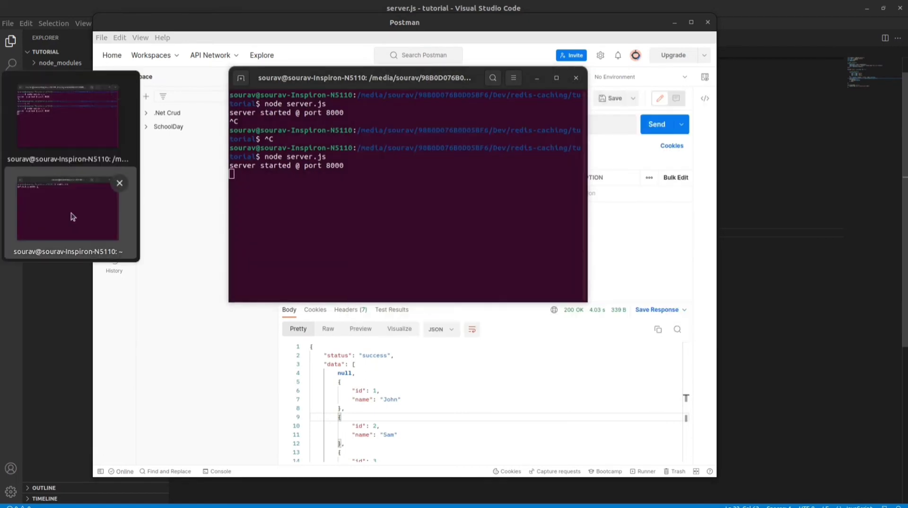
In the redis-cli terminal run get usres, getting nil, then return to the server code
click(67, 208)
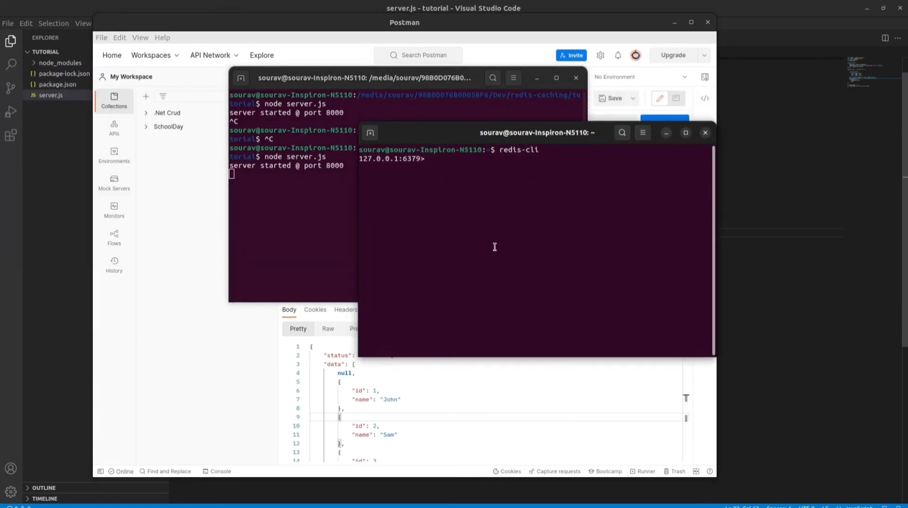
text(get usres)
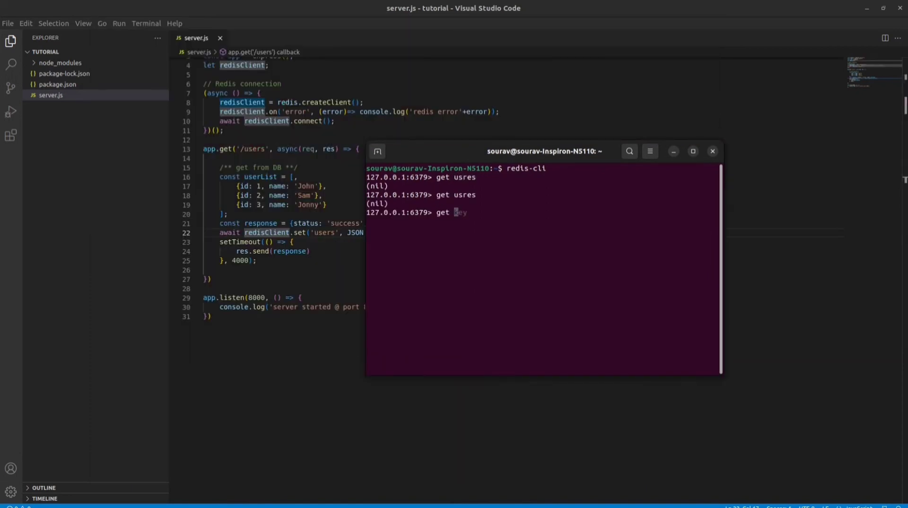
key(Return)
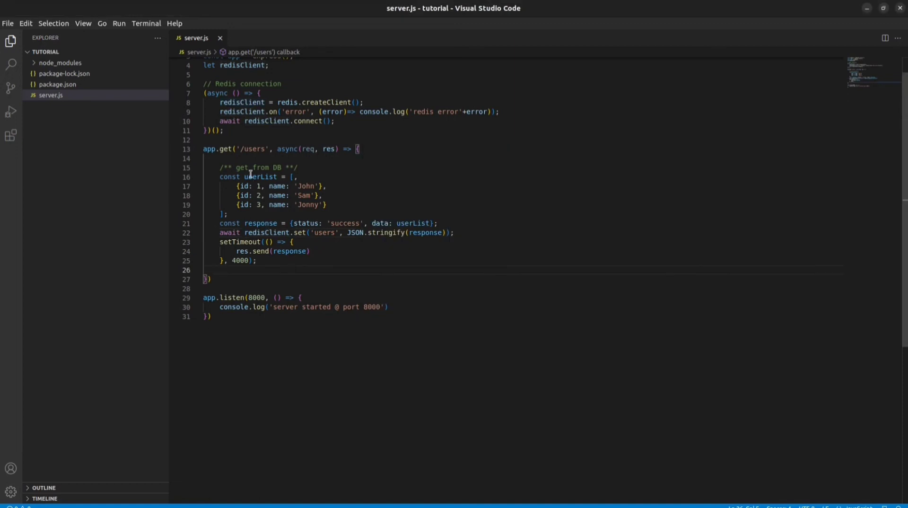
Add const cachedData = await redisClient.get('users'); at the top of the /users handler
key(Enter)
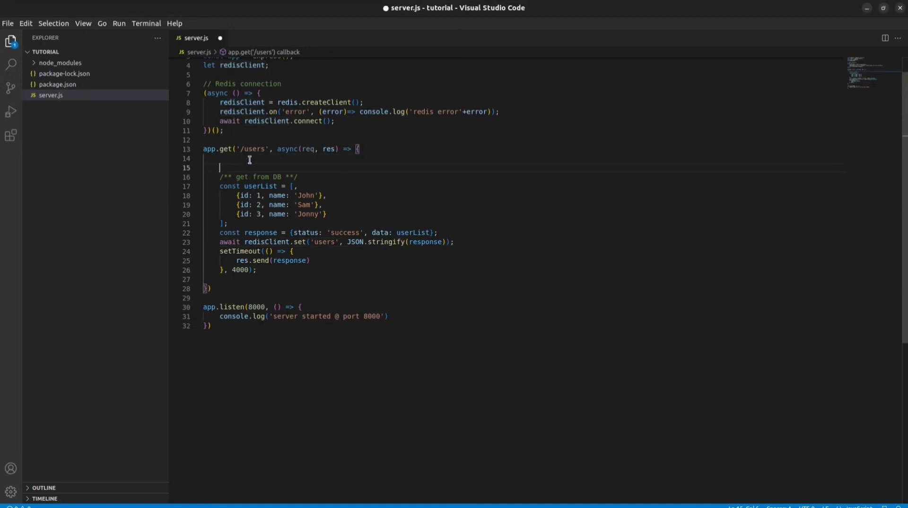
key(Backspace)
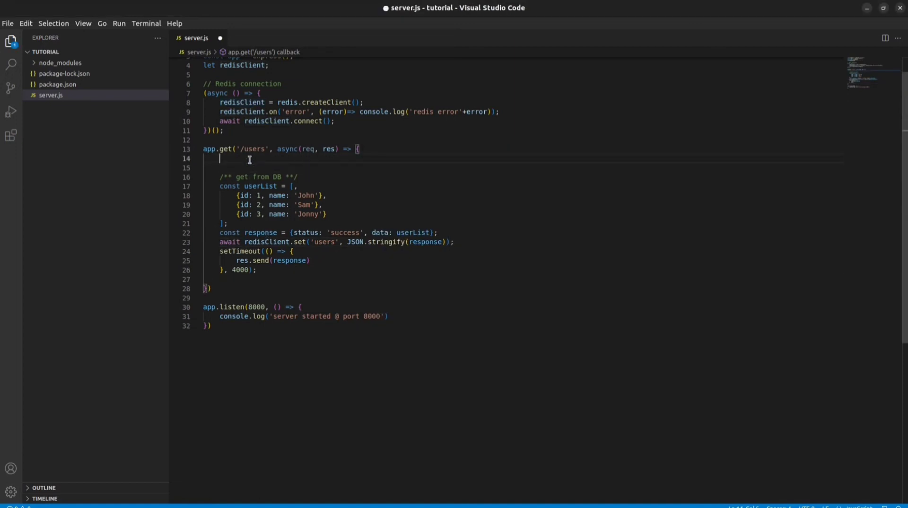
text(const cac)
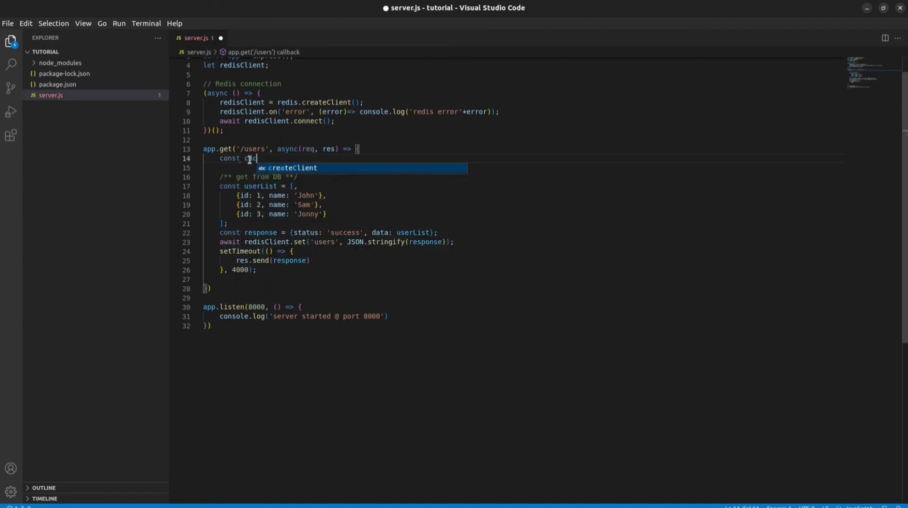
text(hed)
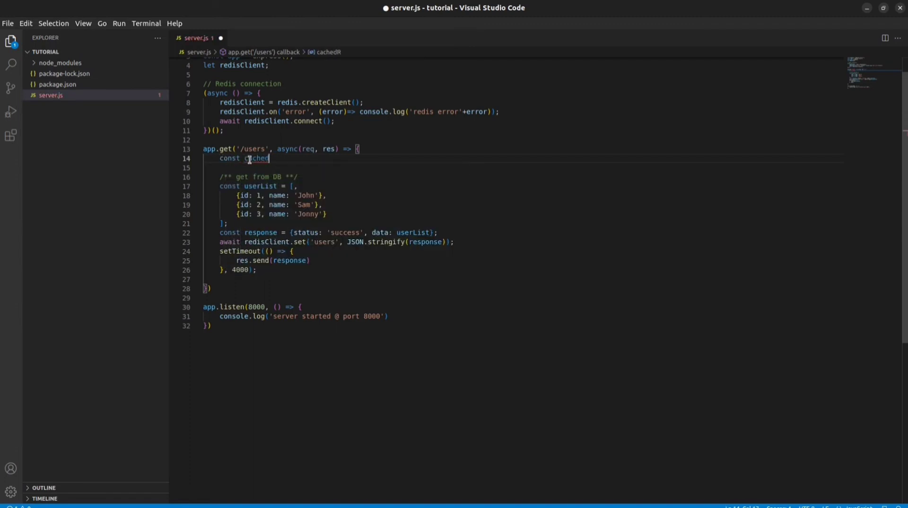
text(Data =)
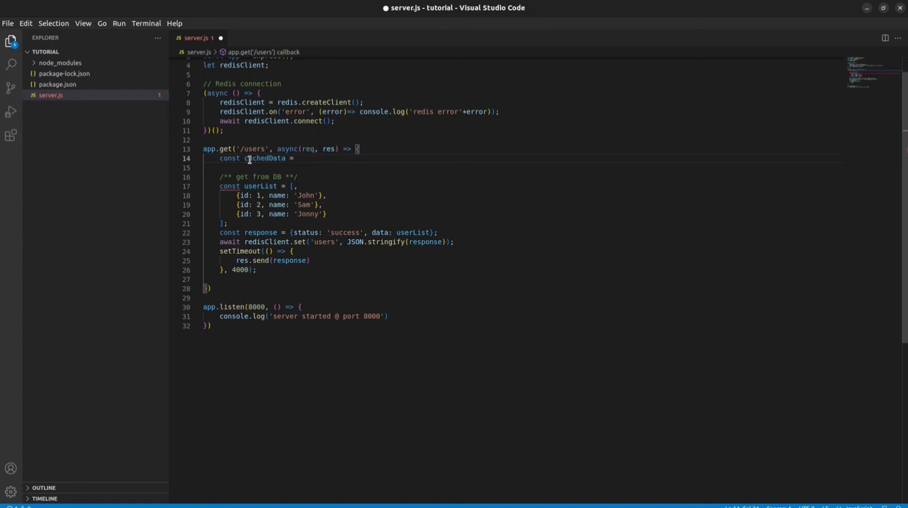
text(await)
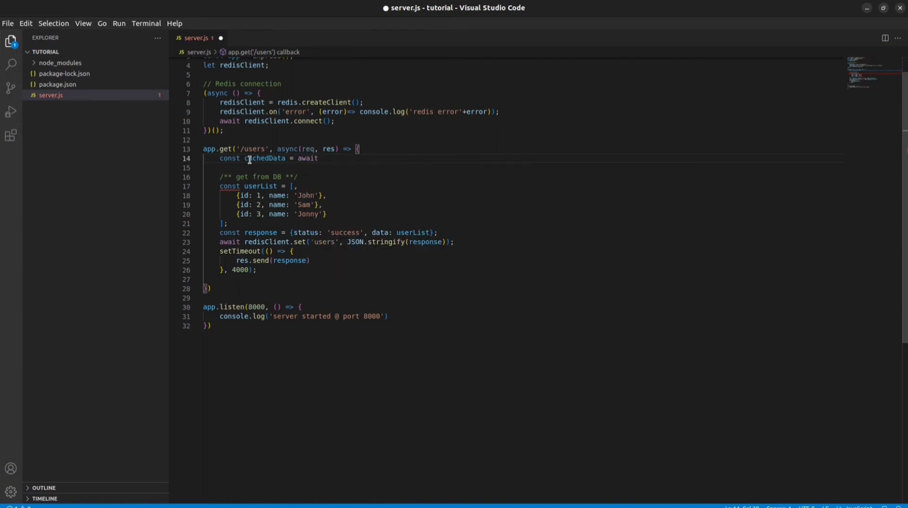
text(redisClient.get('users');)
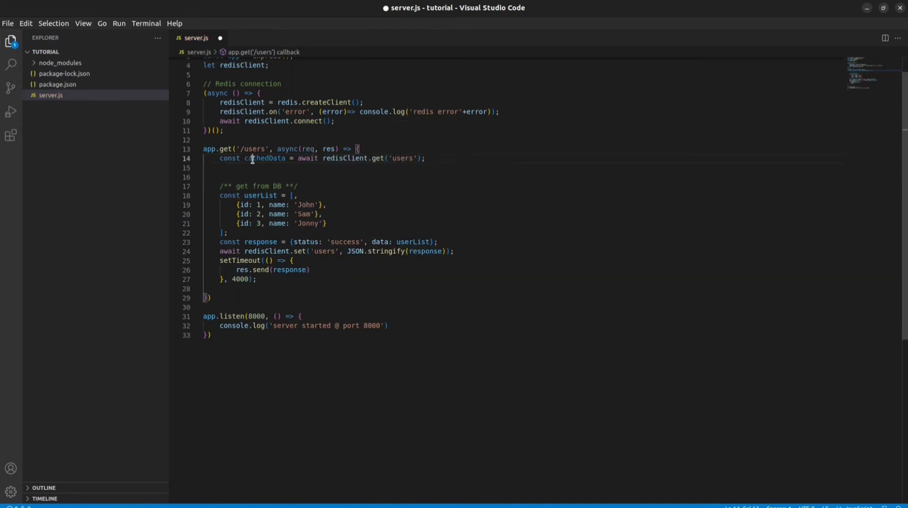
Add if(cachedData){ res.send(JSON.parse(cachedData)); return; } to serve the cached users
text(if(cachedData) {)
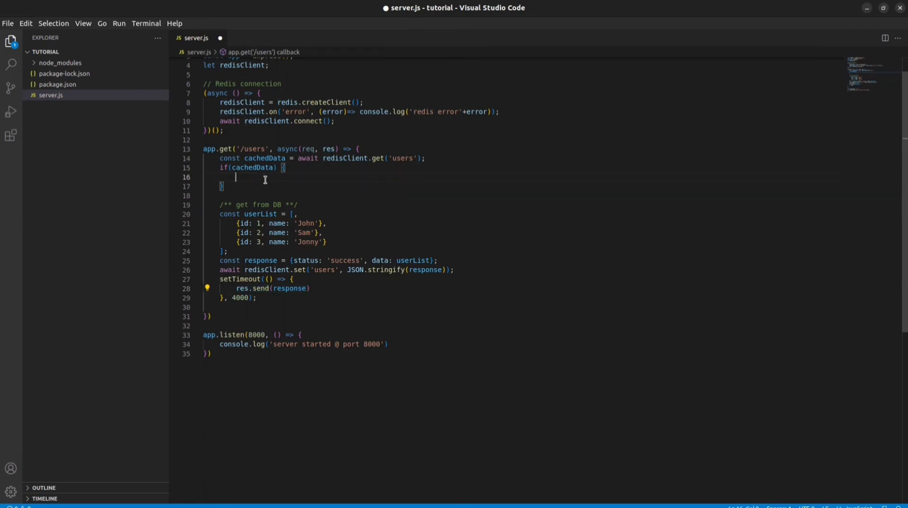
text(res.send(response))
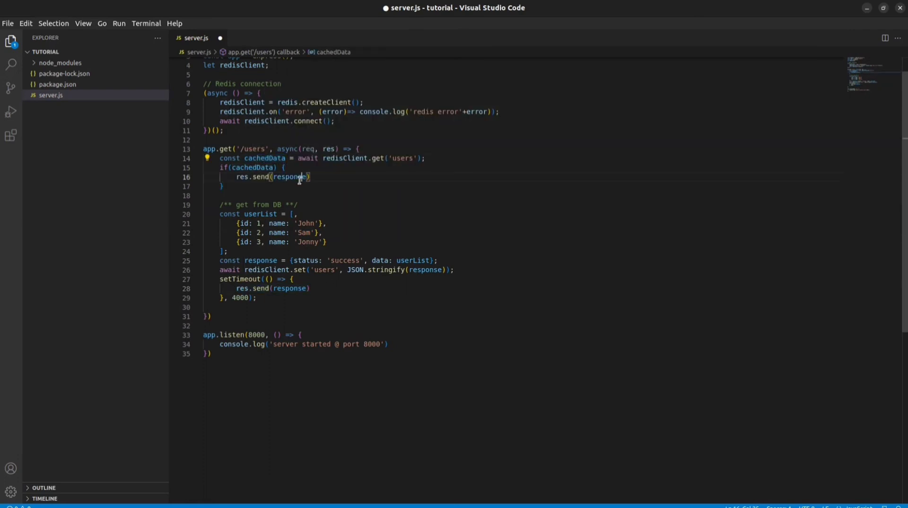
key(Backspace)
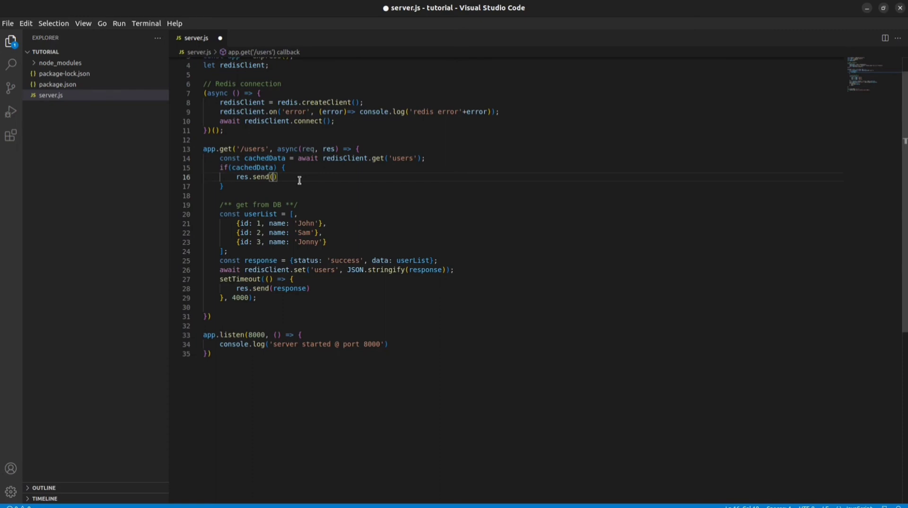
text(JSON.parse()
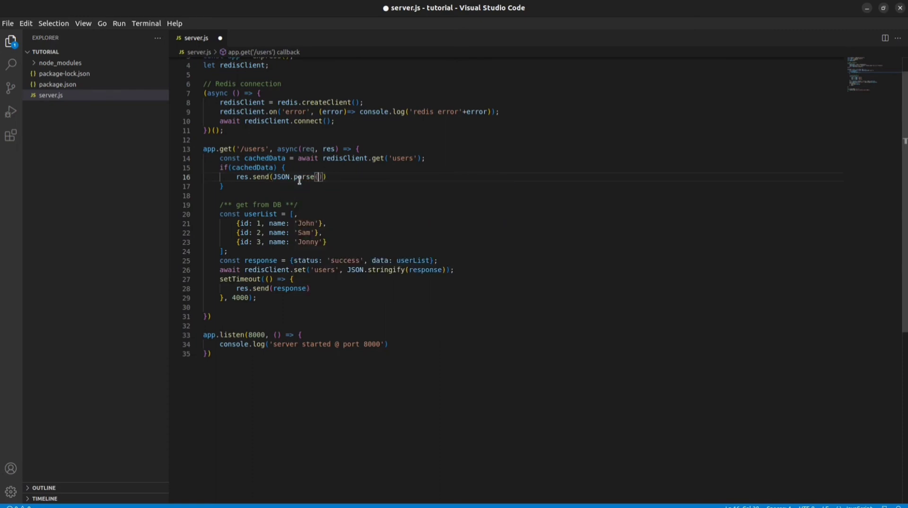
text(cachedData)
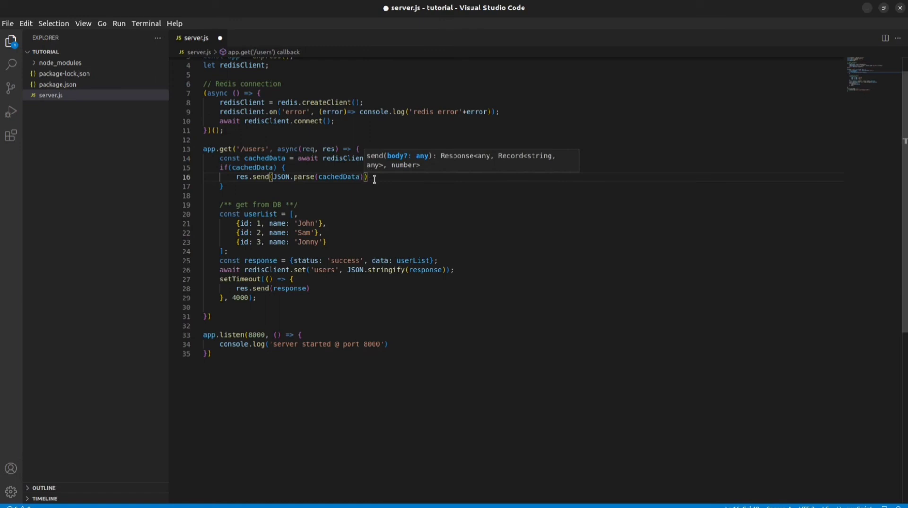
text(return)
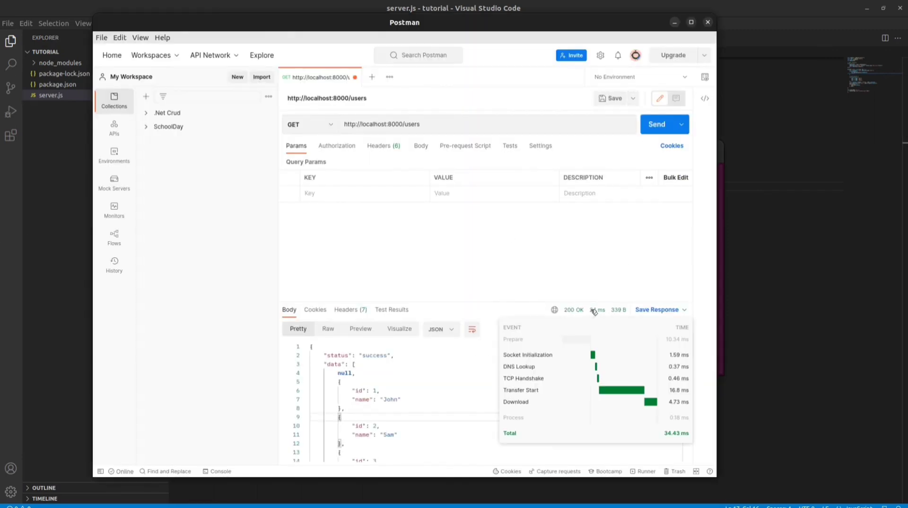
click(656, 124)
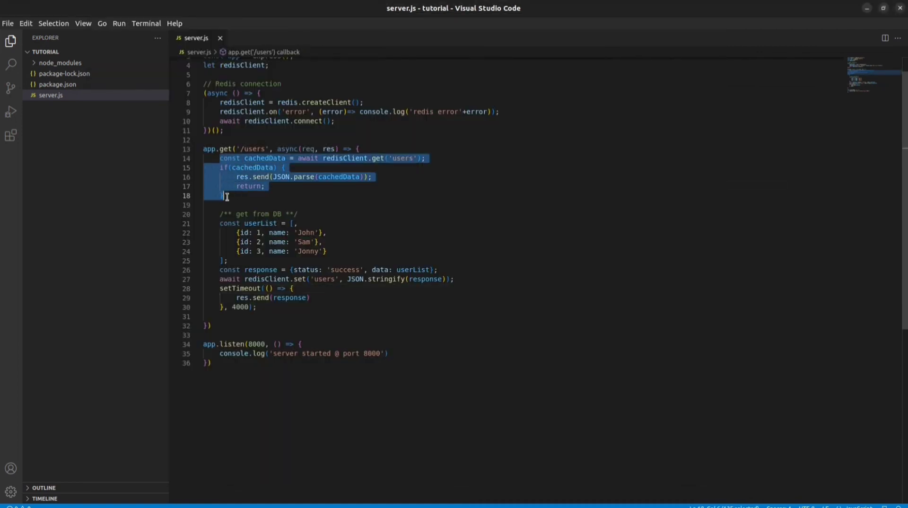
Comment out the cache lookup block and change the setTimeout delay from 4000 to 3000 ms
key(ctrl+/)
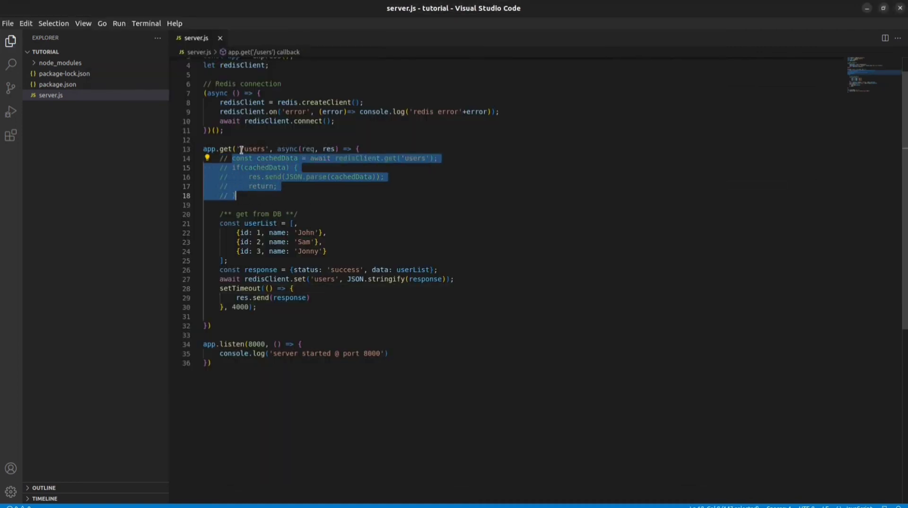
click(363, 380)
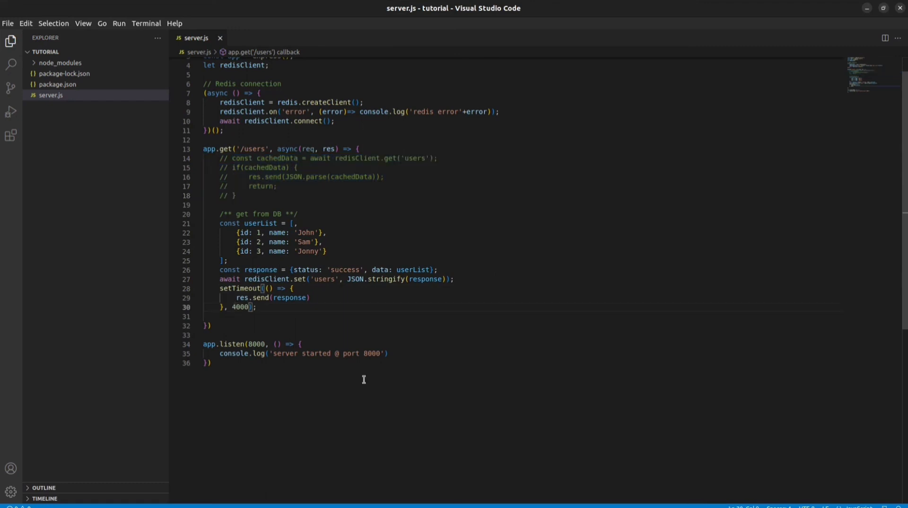
text(3000)
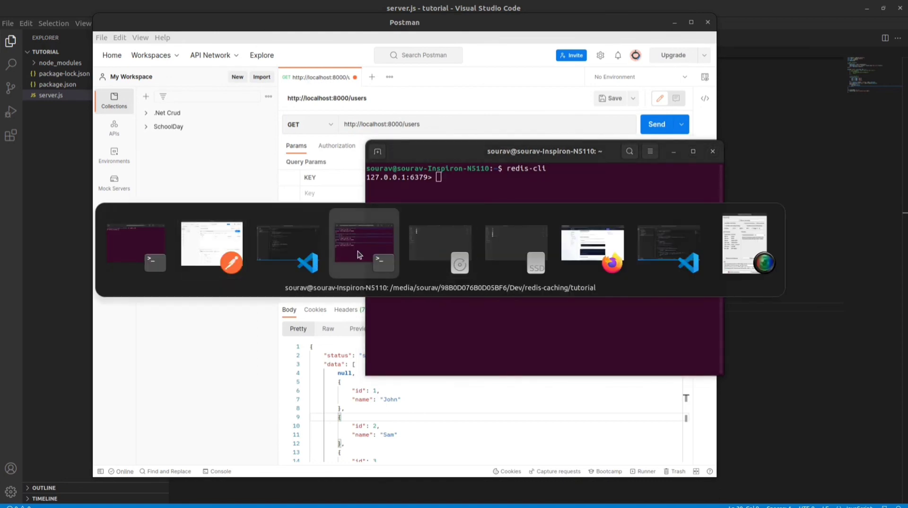
Restart node server.js in the terminal and resend /users, now taking about 3 seconds
click(363, 243)
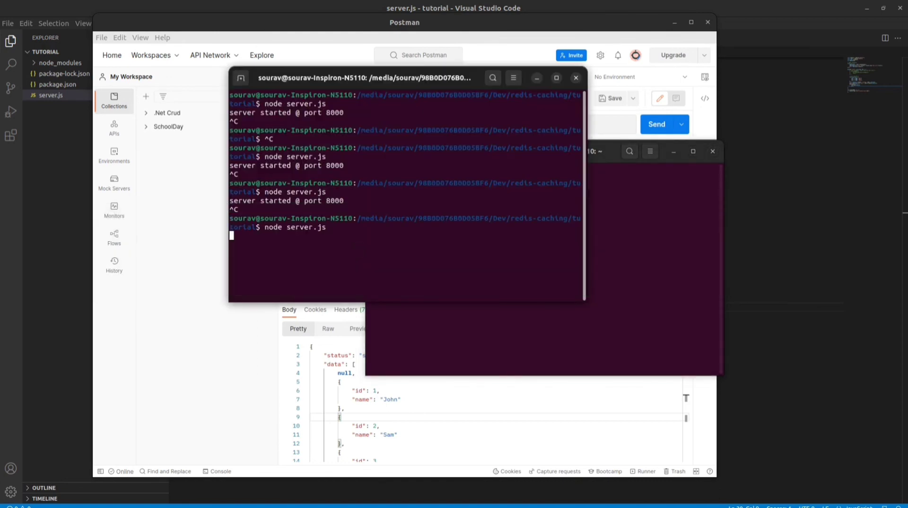
key(Return)
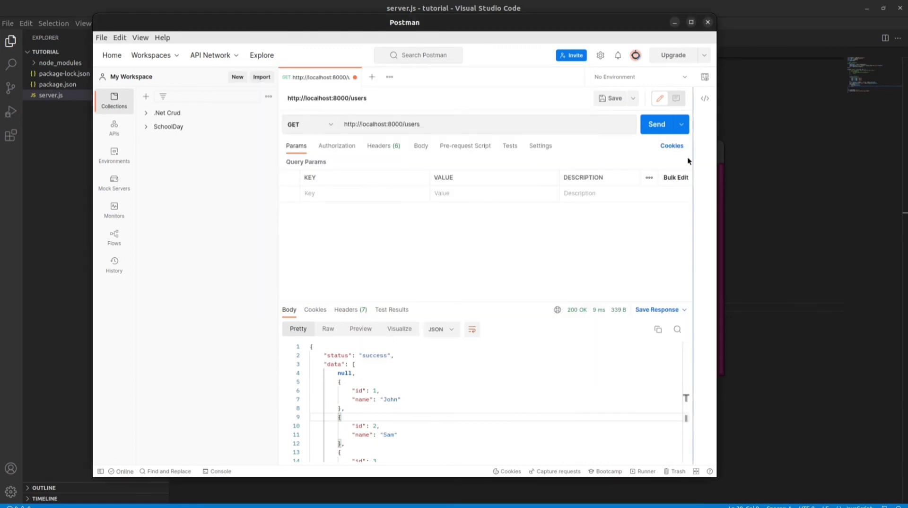
click(656, 124)
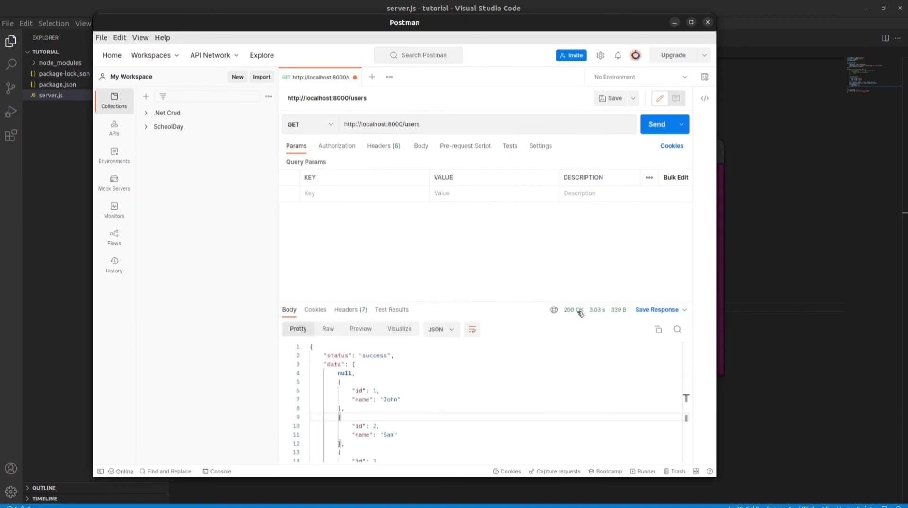
mouse_move(721, 251)
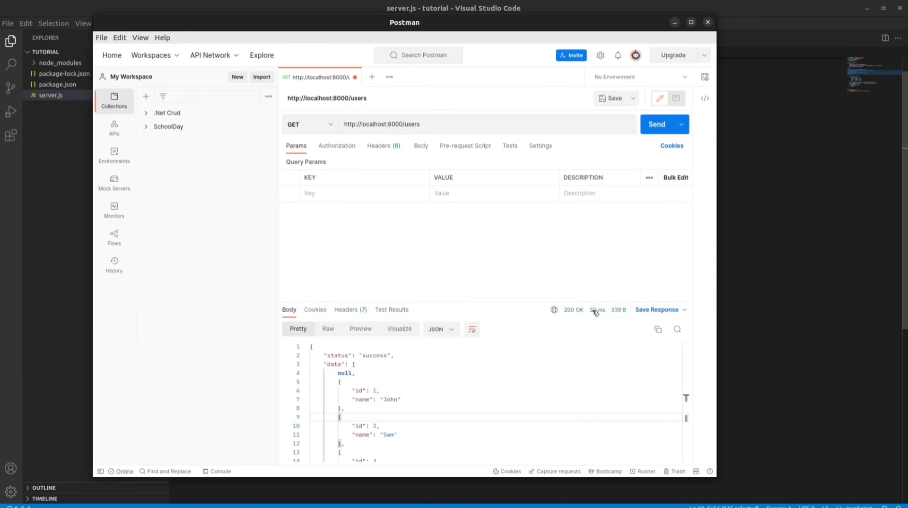
mouse_move(482, 243)
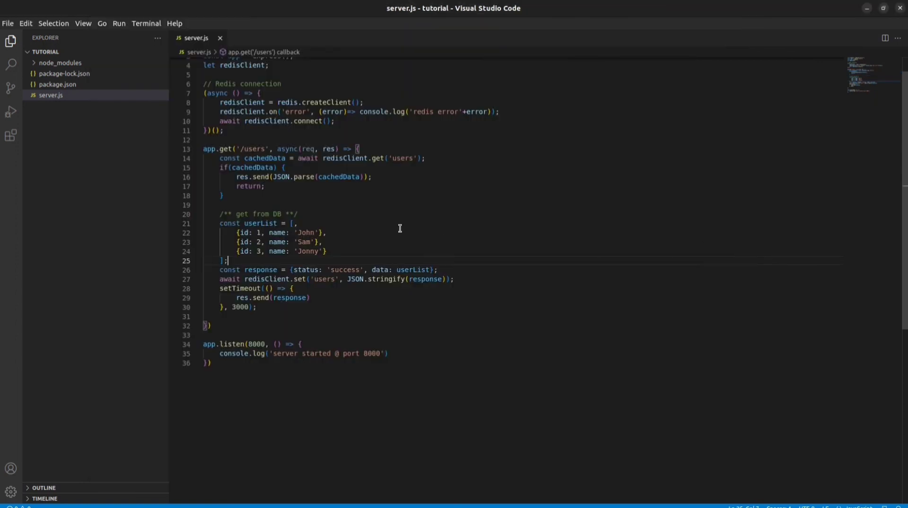
Scroll server.js back to the top with the cachedData lookup restored above the 3000 ms fetch
scroll(up, 3)
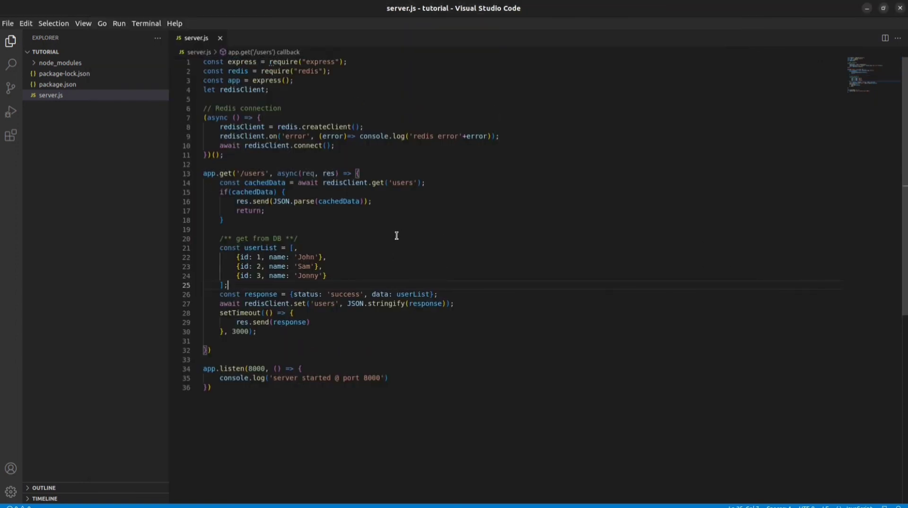